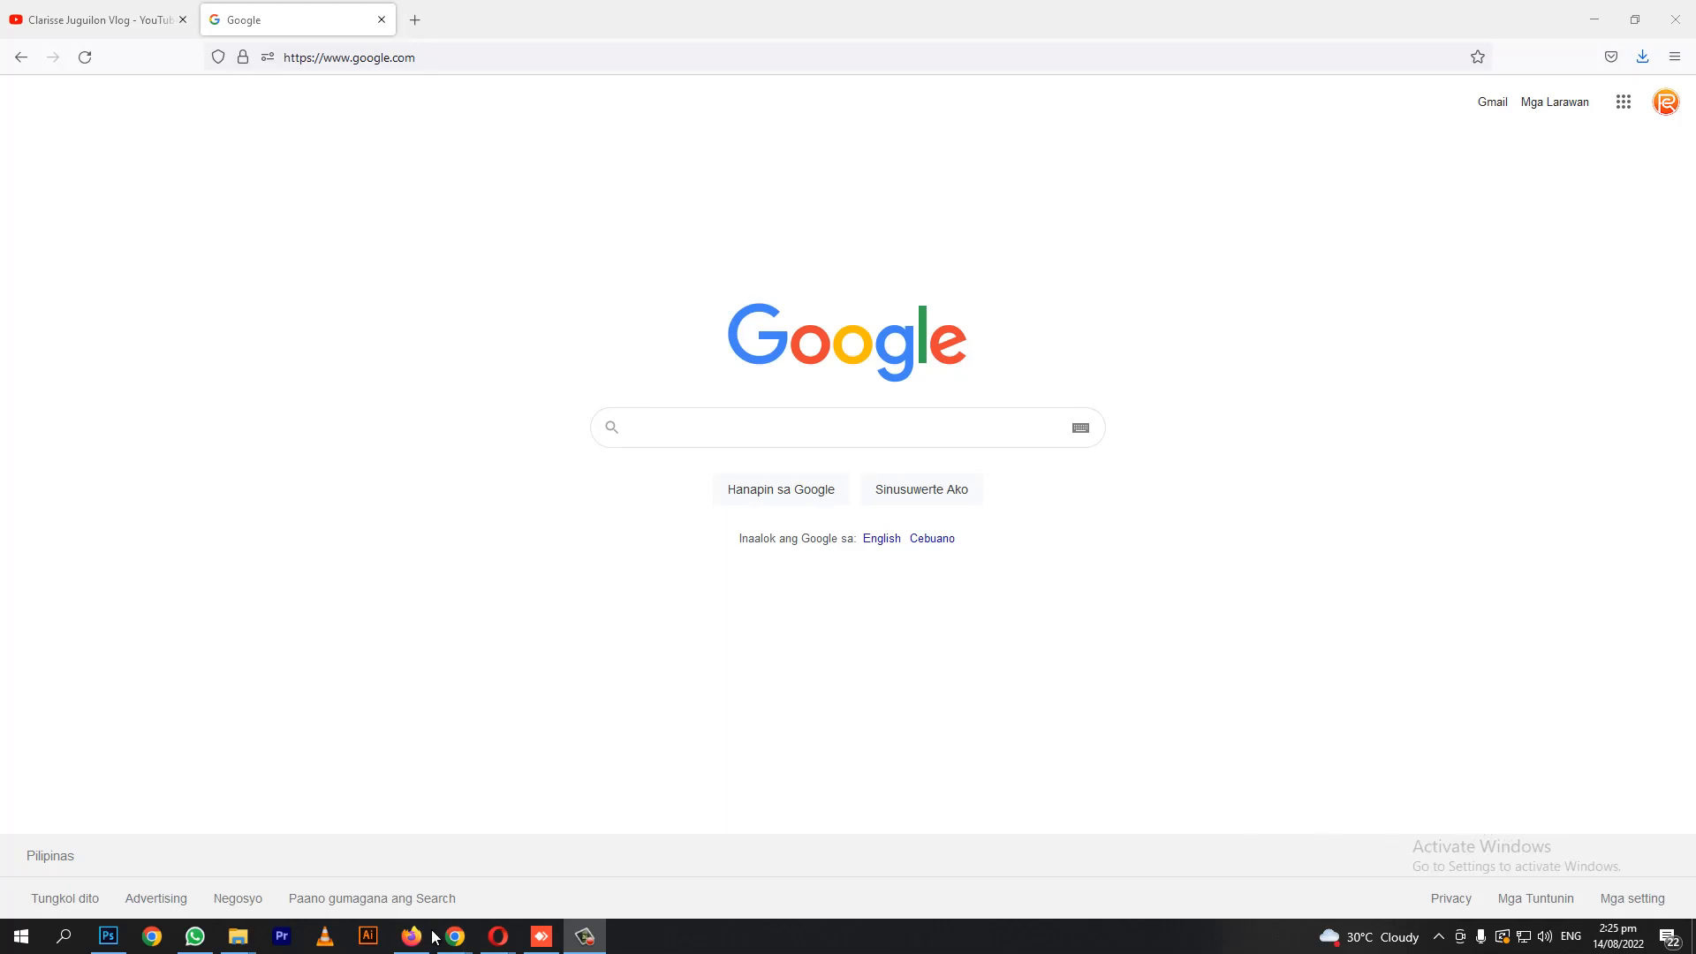
Switch from Firefox to the empty Adobe Illustrator workspace.
left_click(367, 935)
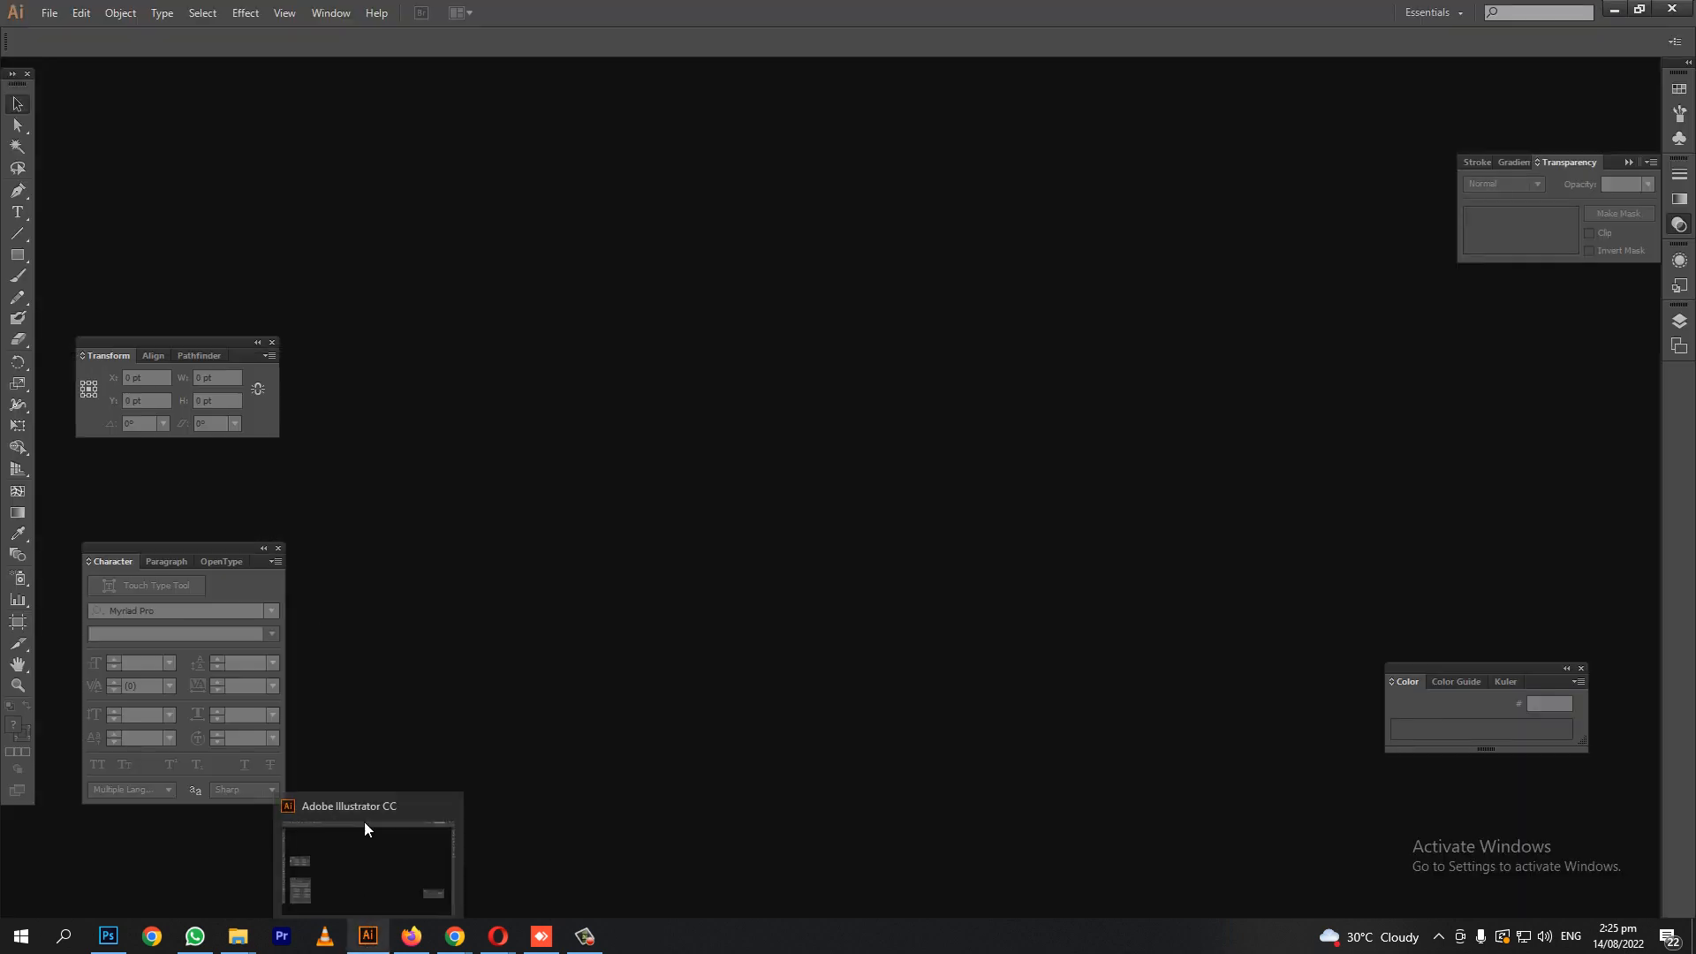
Create a new 1900 × 1900 px RGB document named 'CUSTOMIZED 3D'.
left_click(48, 12)
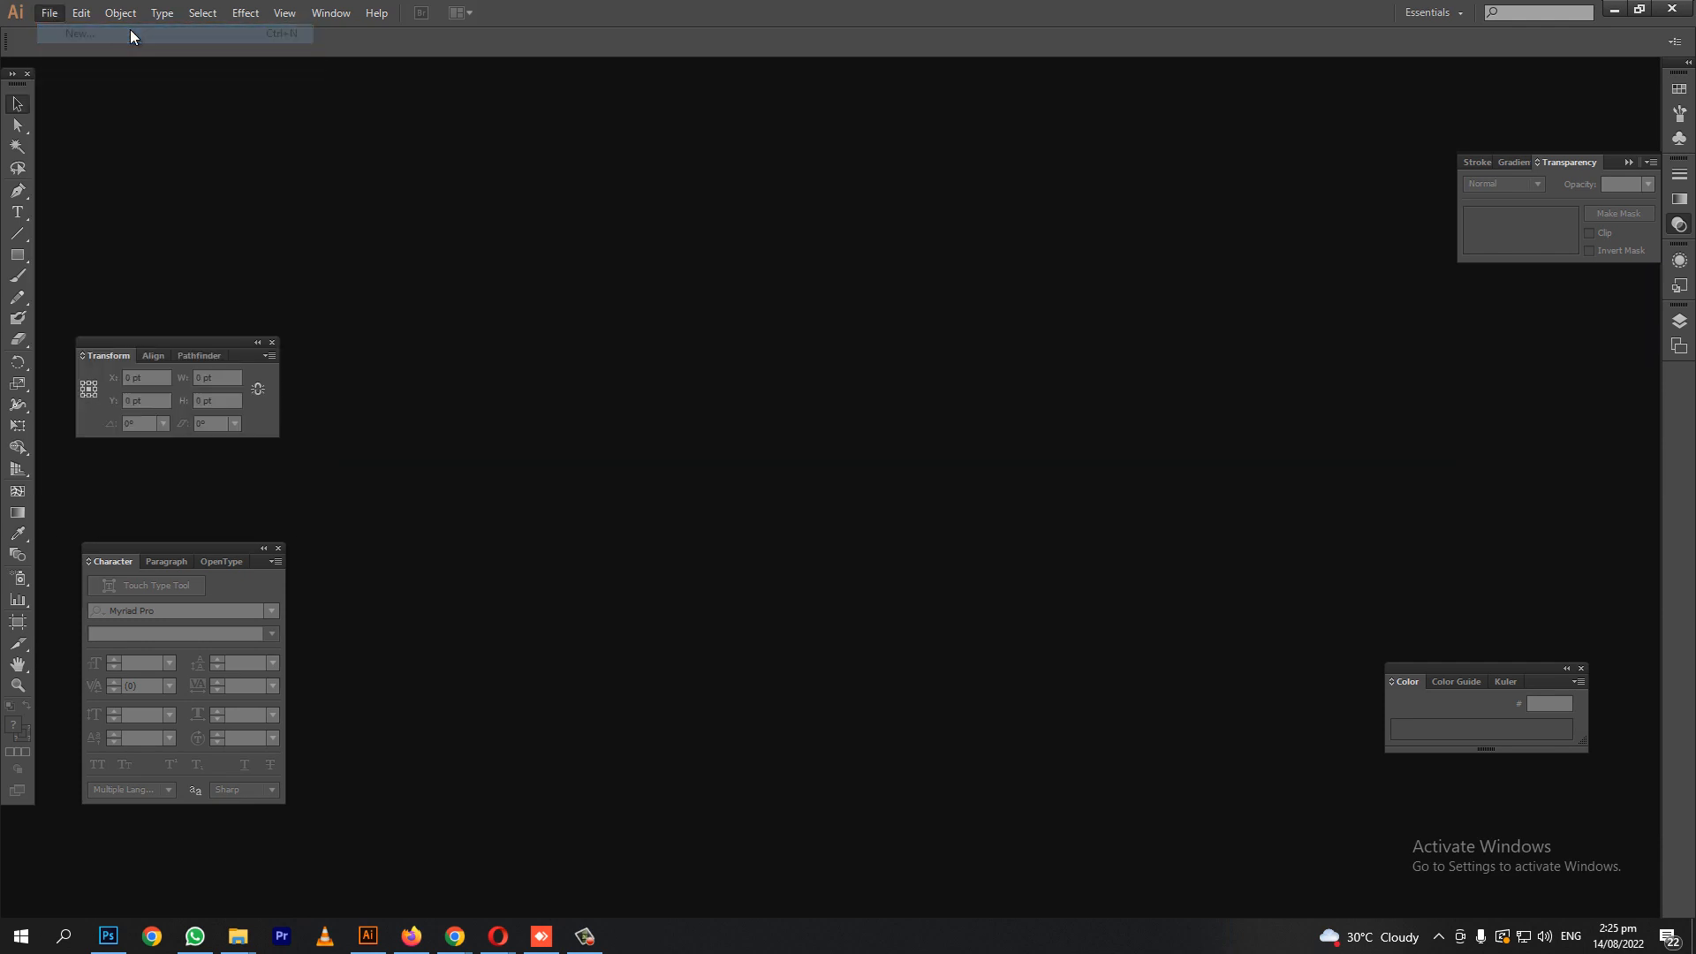
left_click(76, 34)
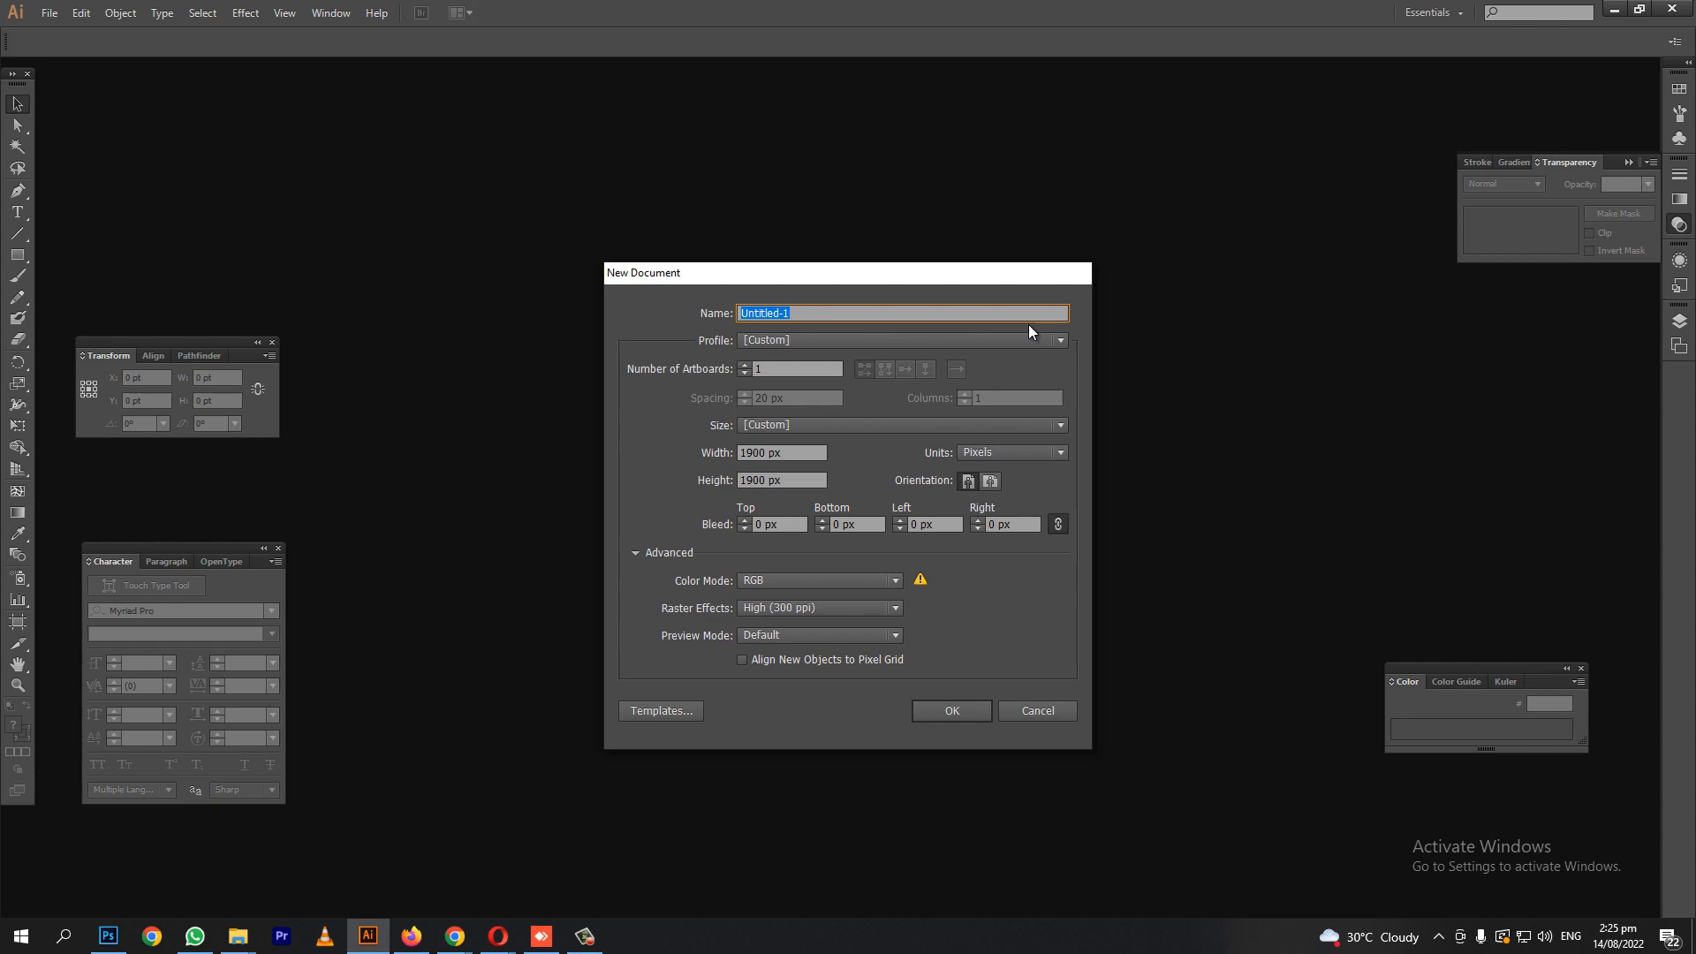
type("CUST")
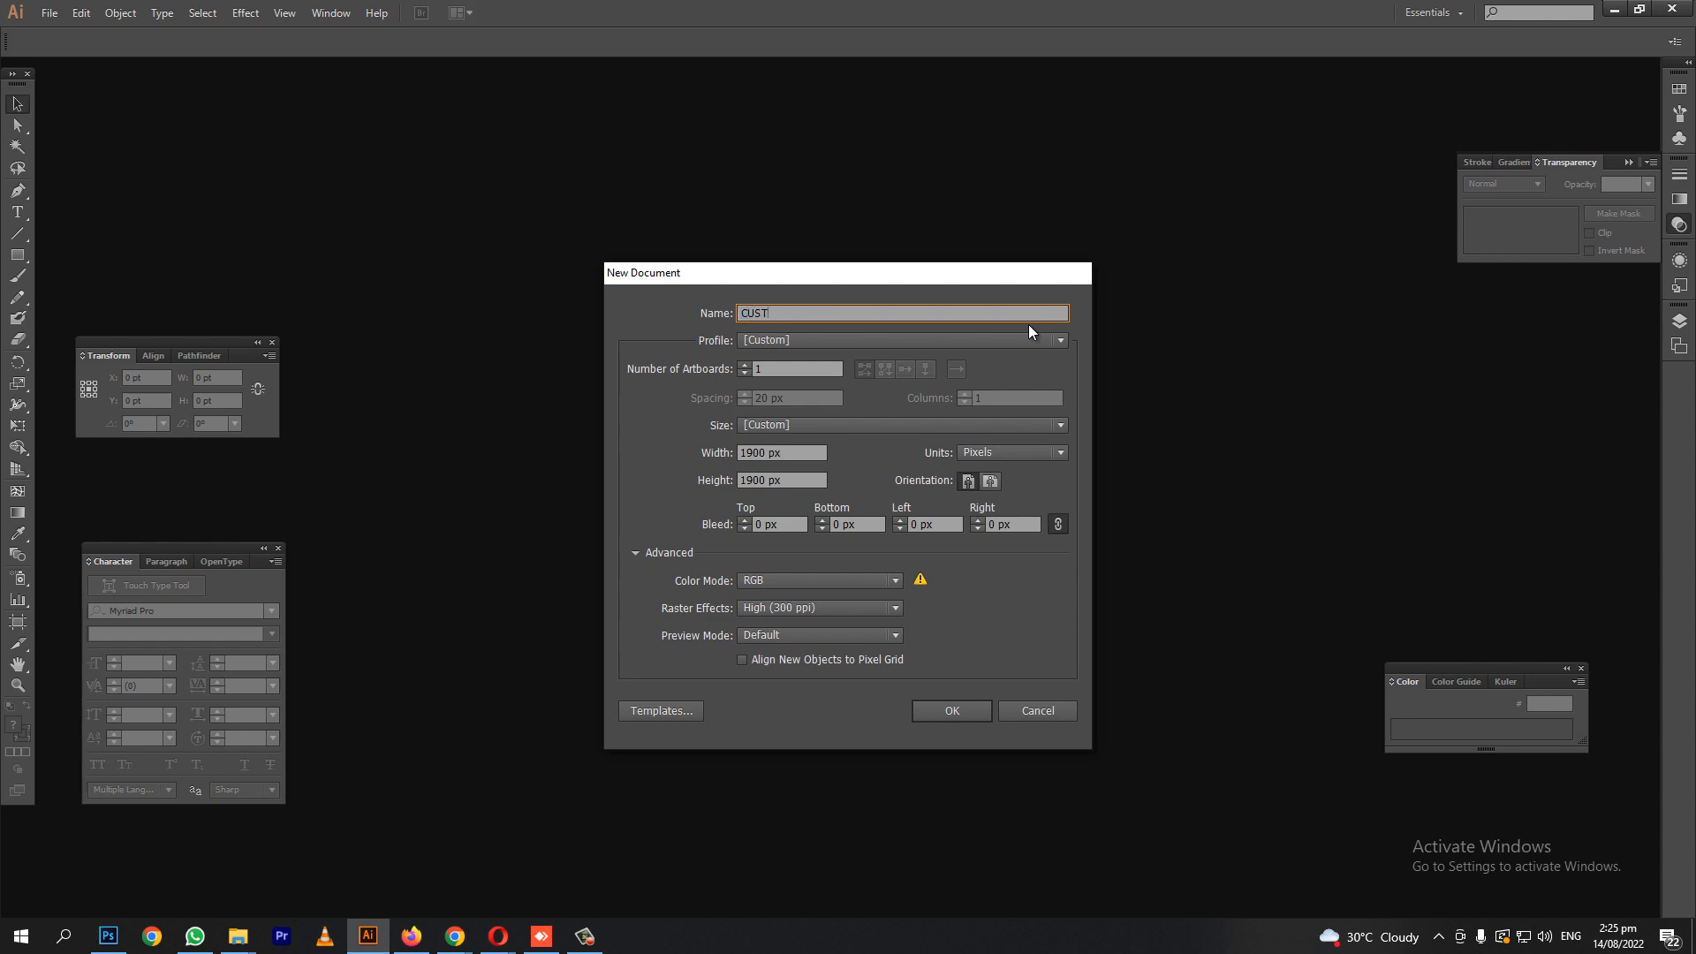
type("OMIZE")
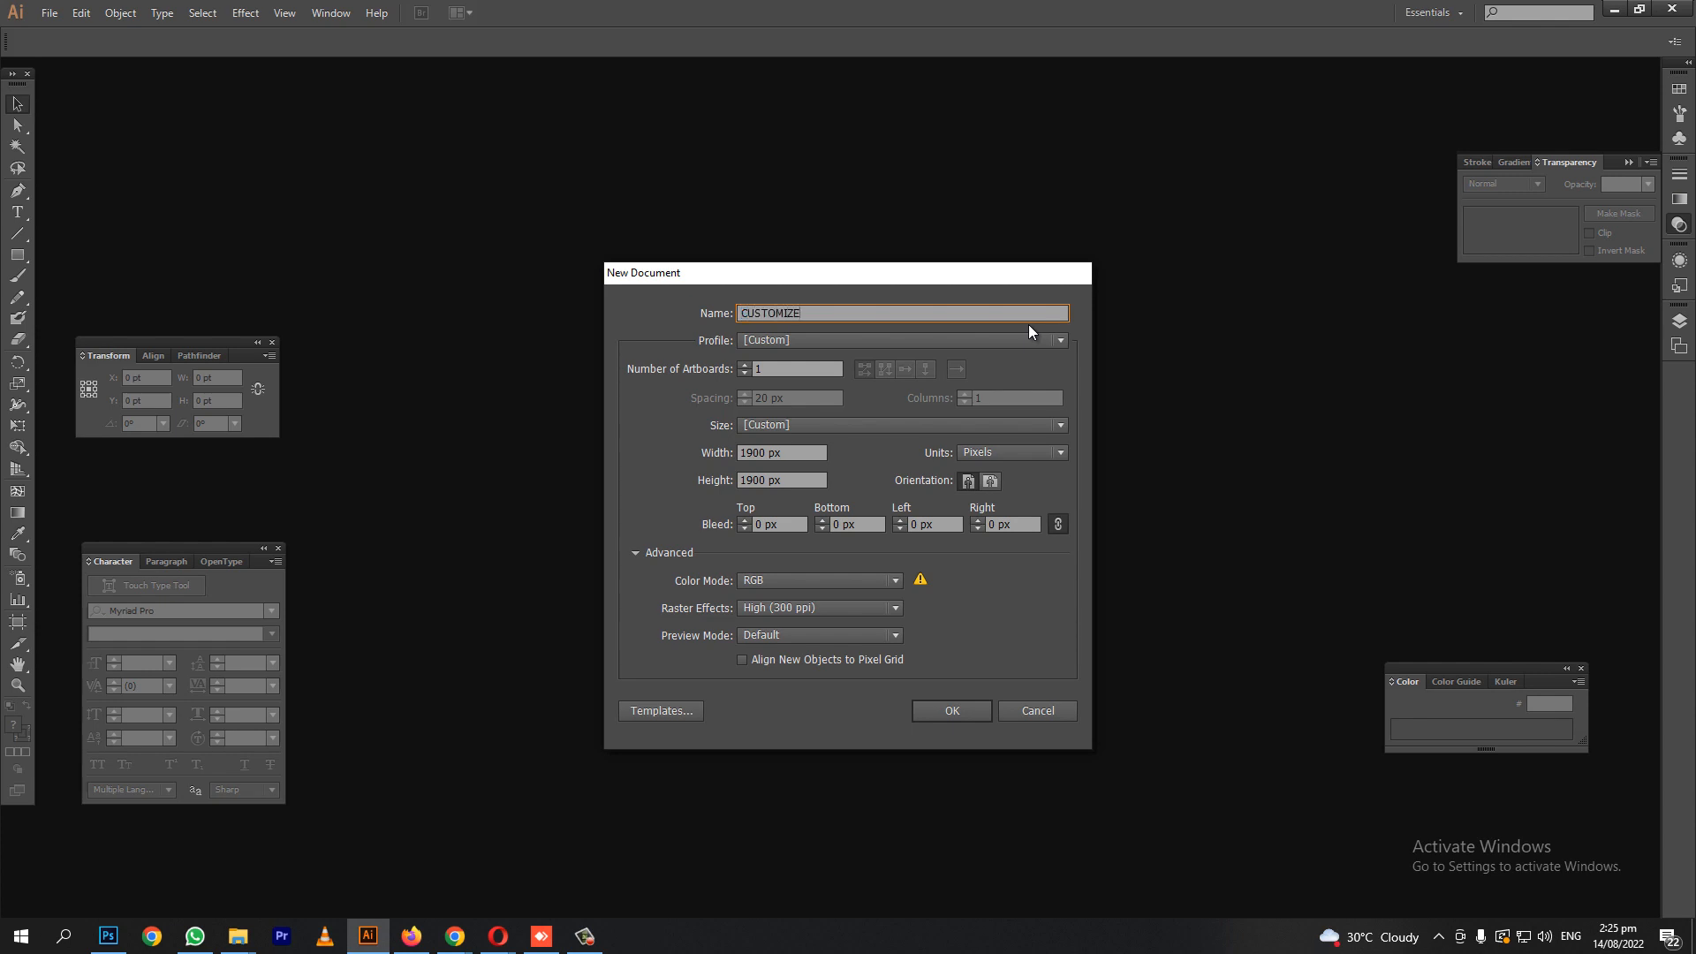
type("D 3D")
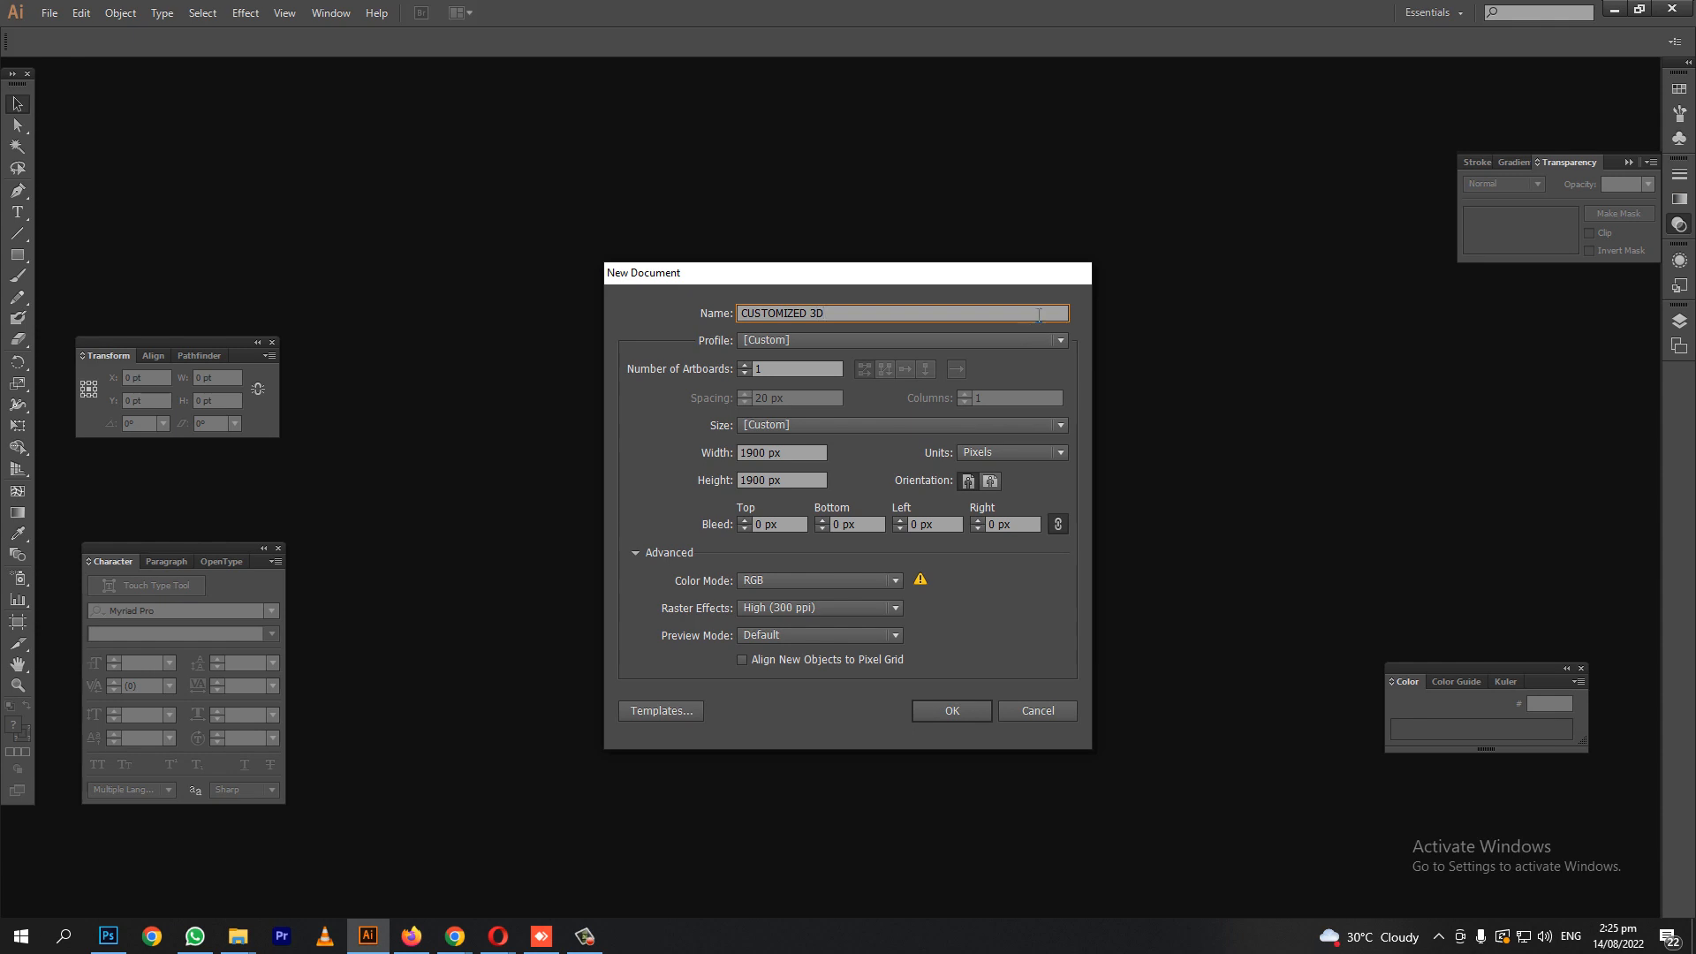
left_click(950, 710)
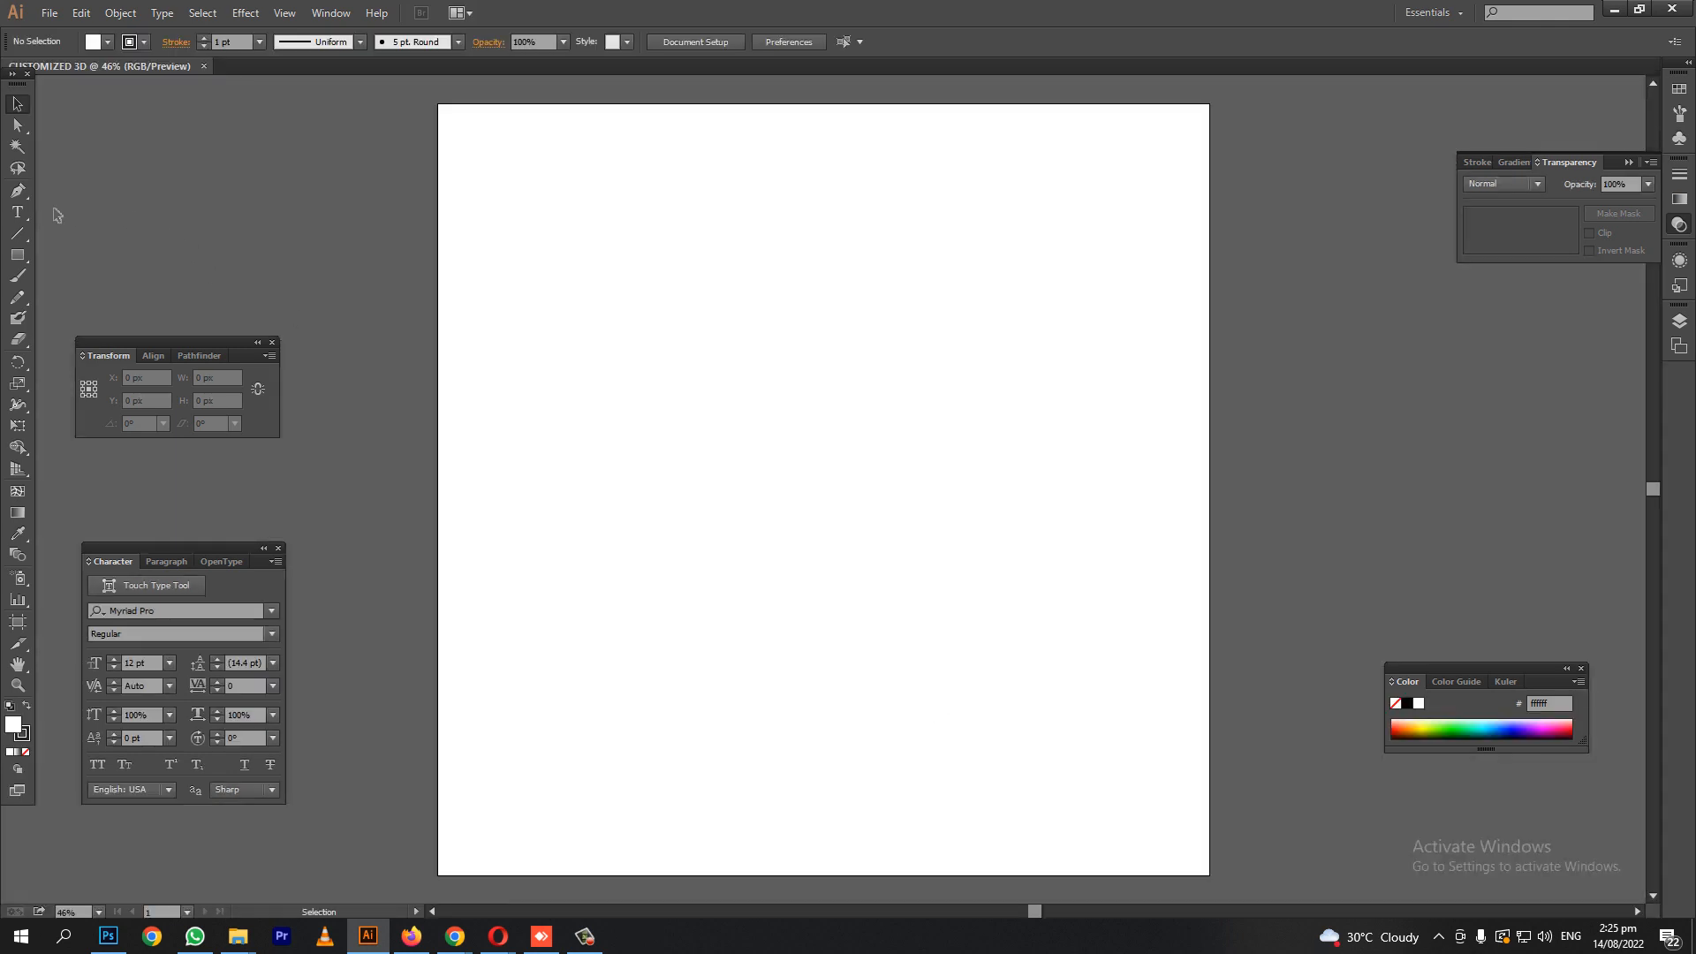
Type '3D TEXT' on the artboard and select the text object.
left_click(17, 212)
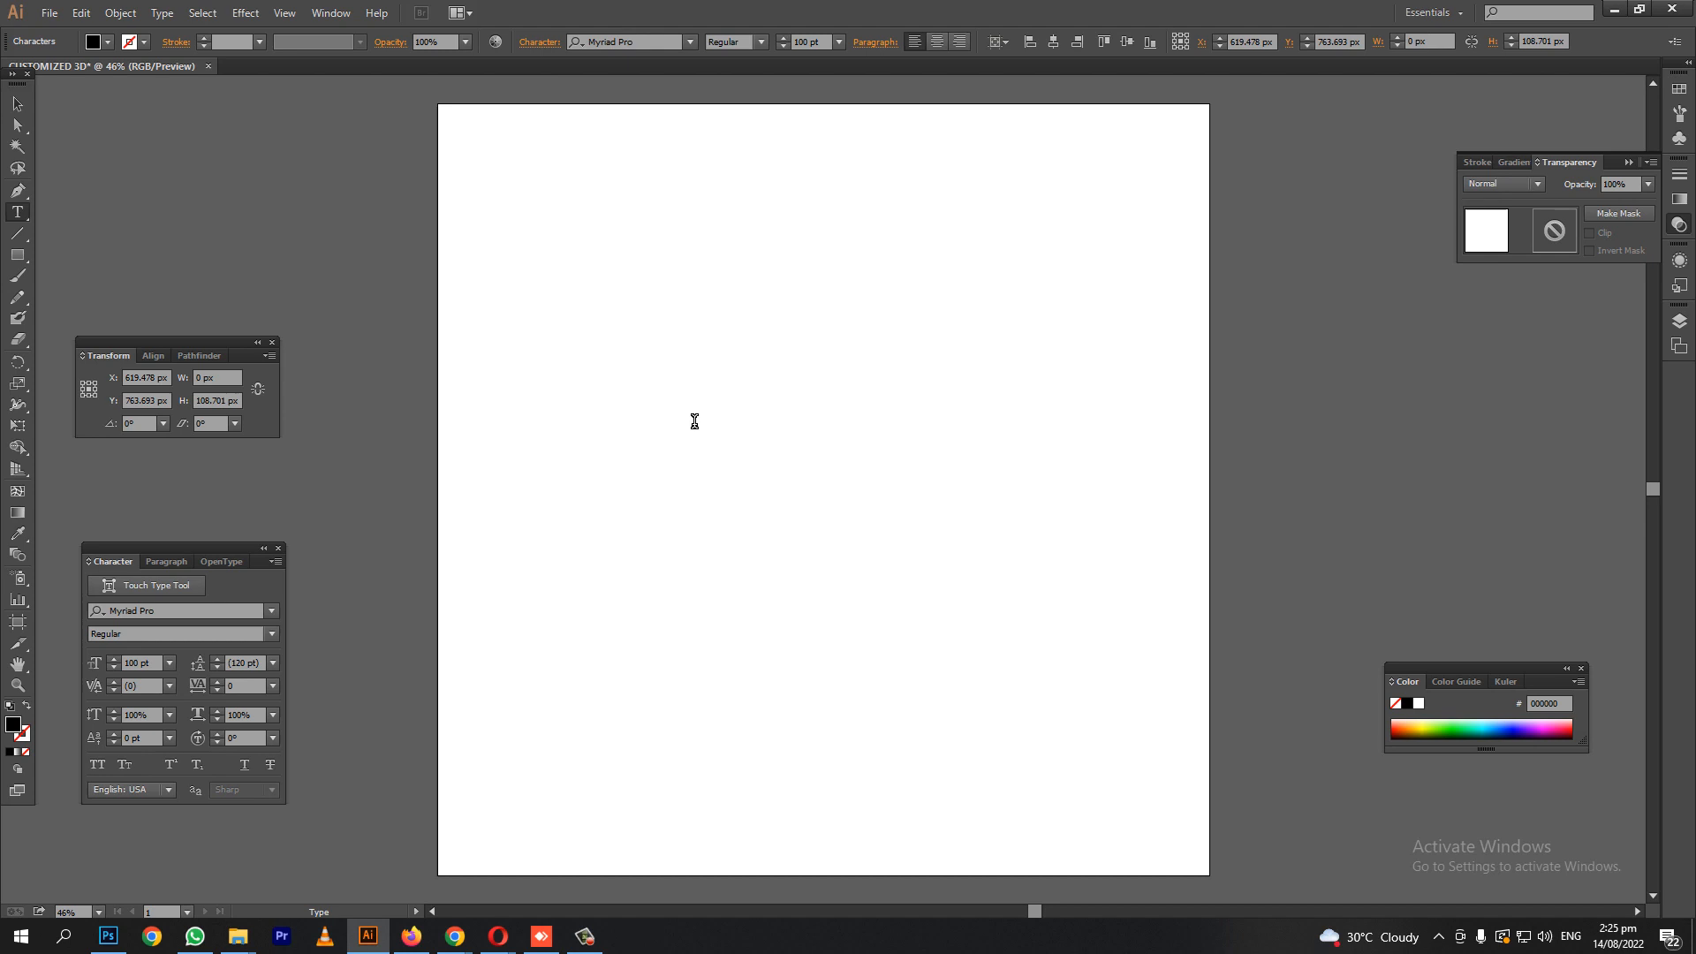
type("3D")
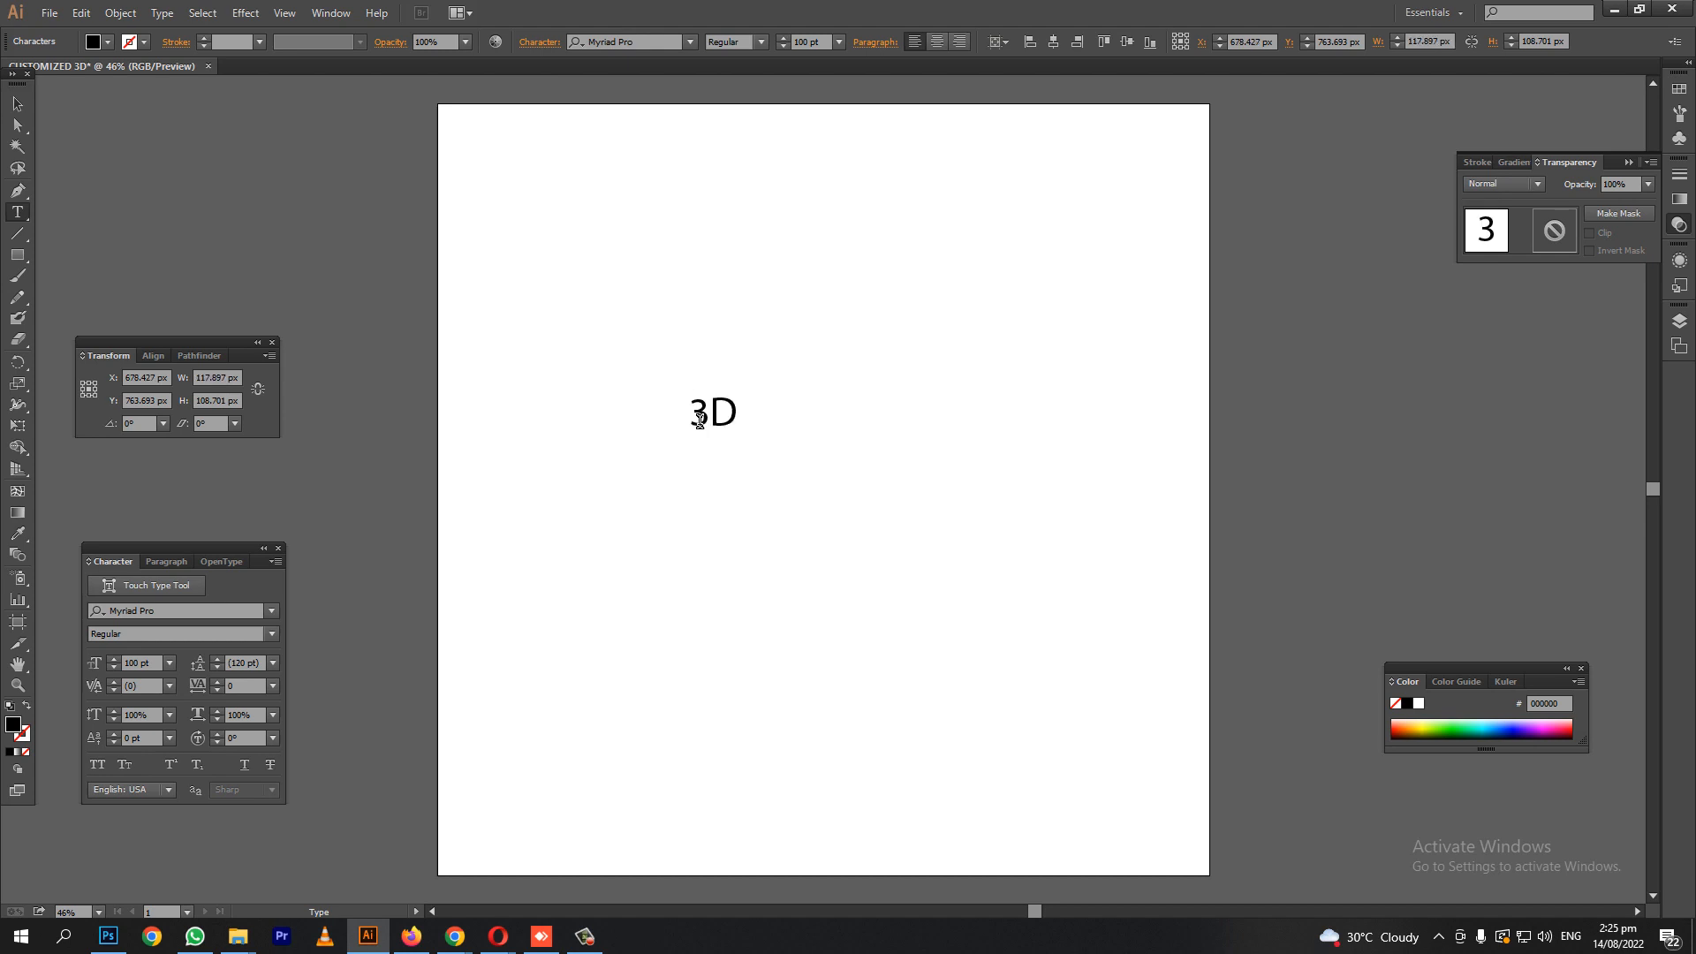
type("TEXT")
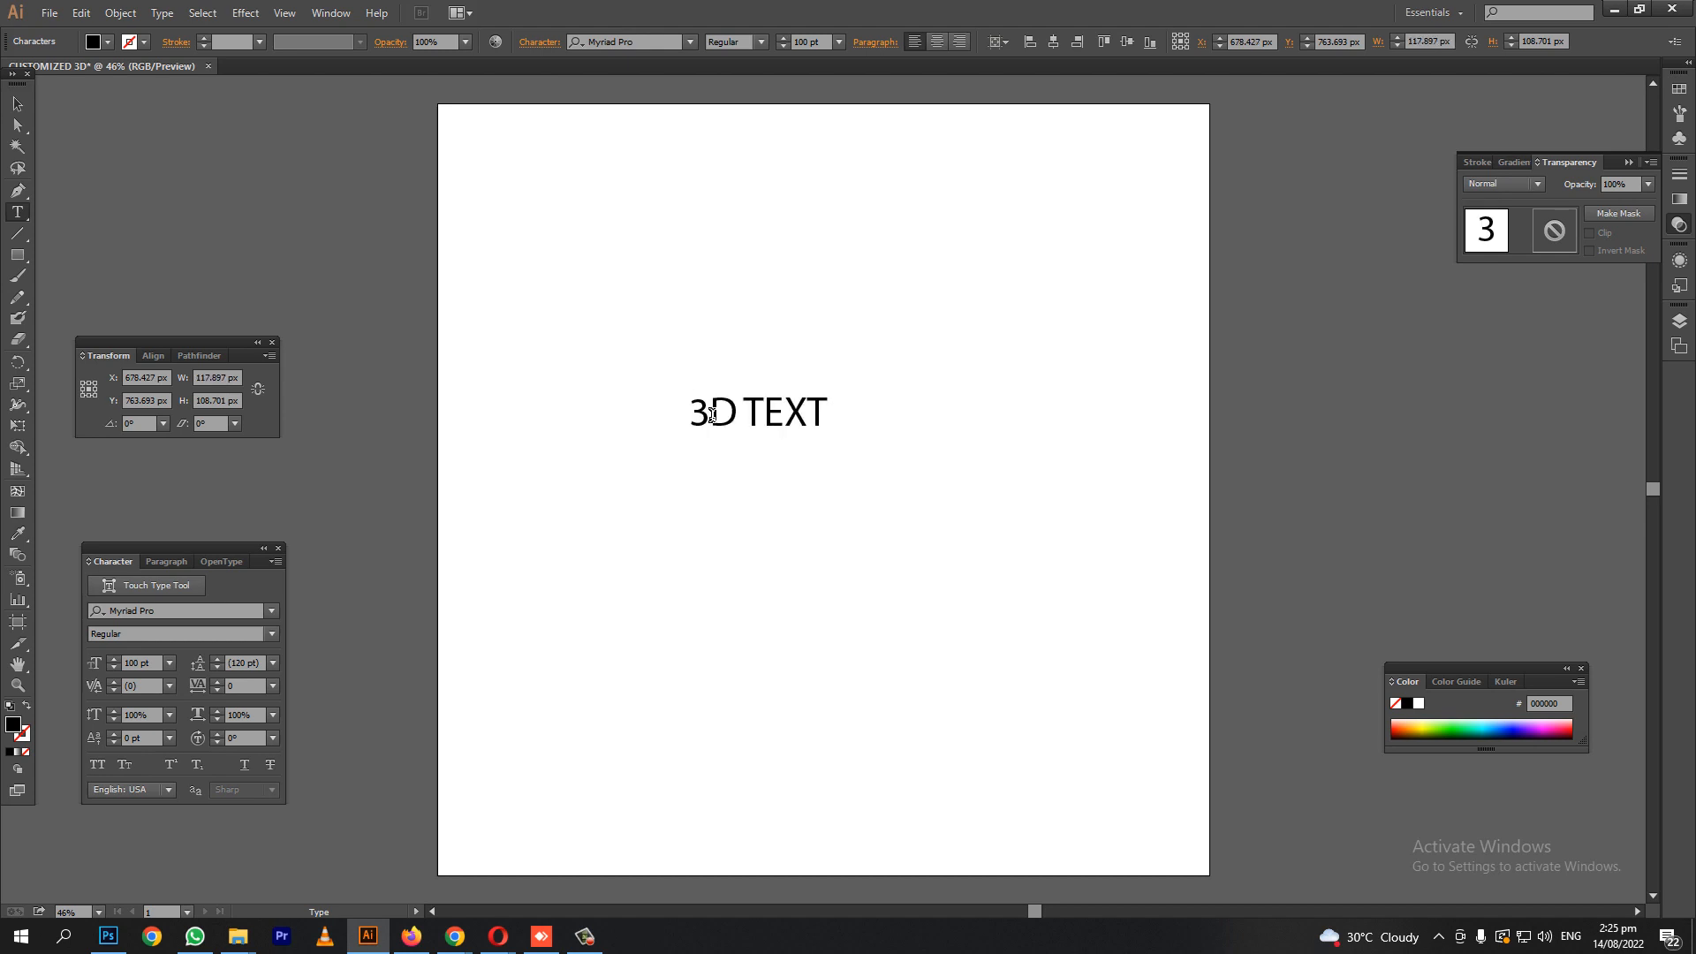
left_click(757, 411)
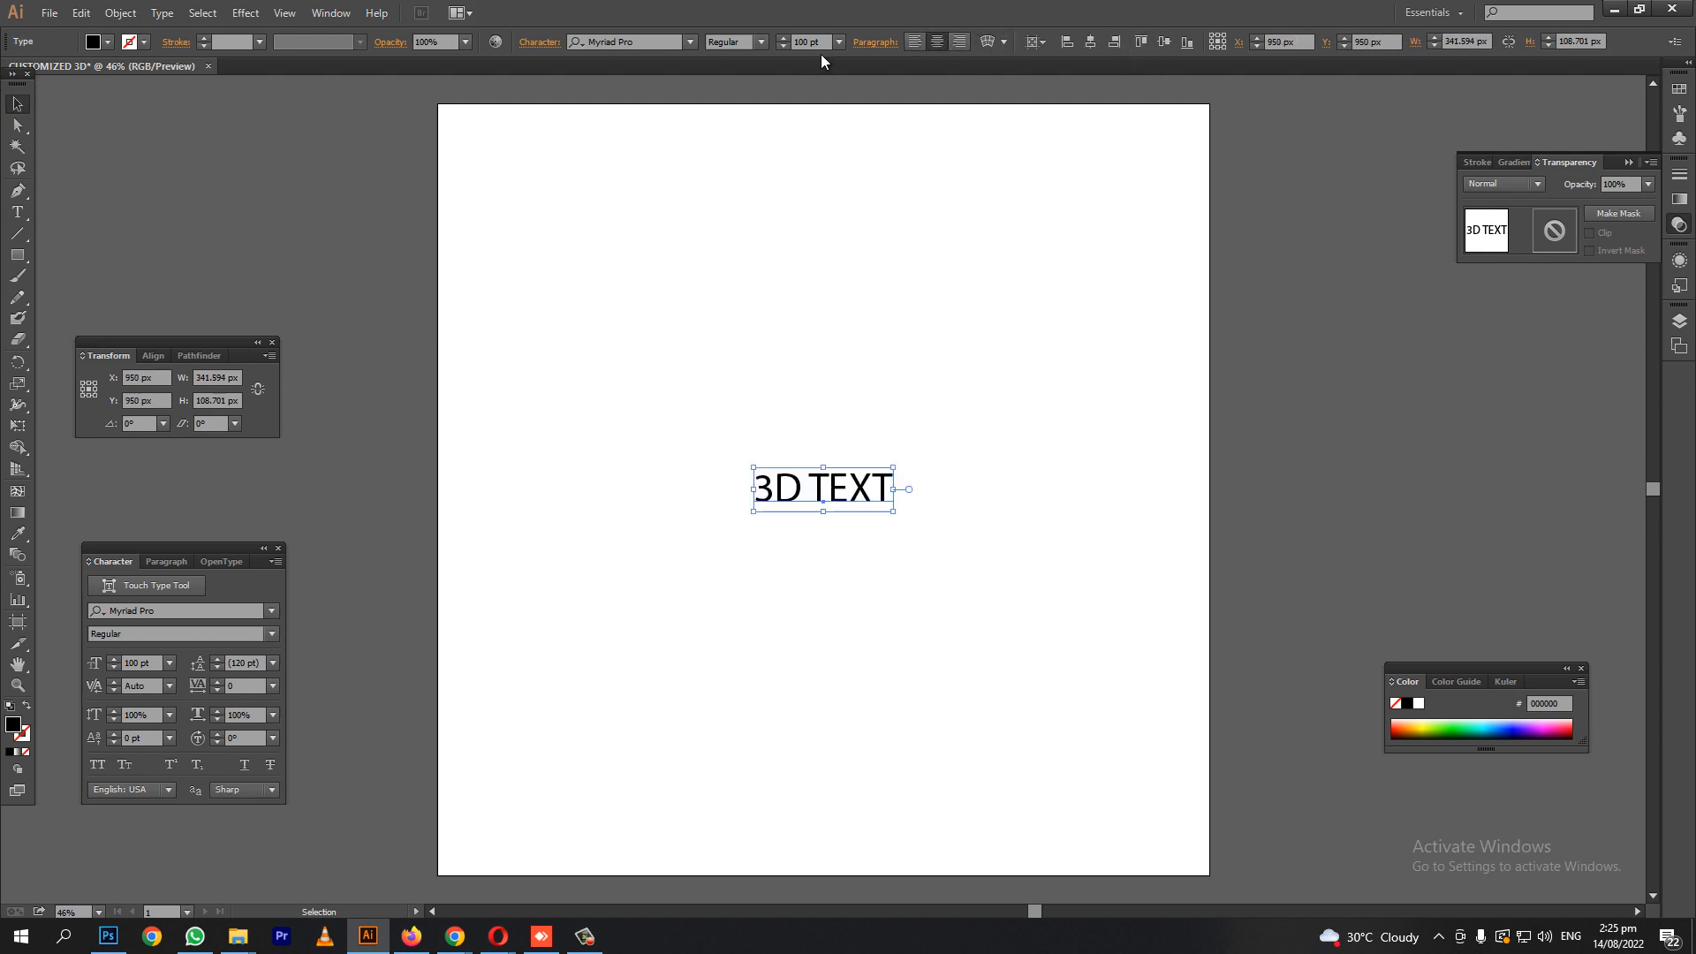
Set the text to ConthraxSb SemiBold at 200 pt with orange fill (fbb040).
triple_click(809, 42)
type("200")
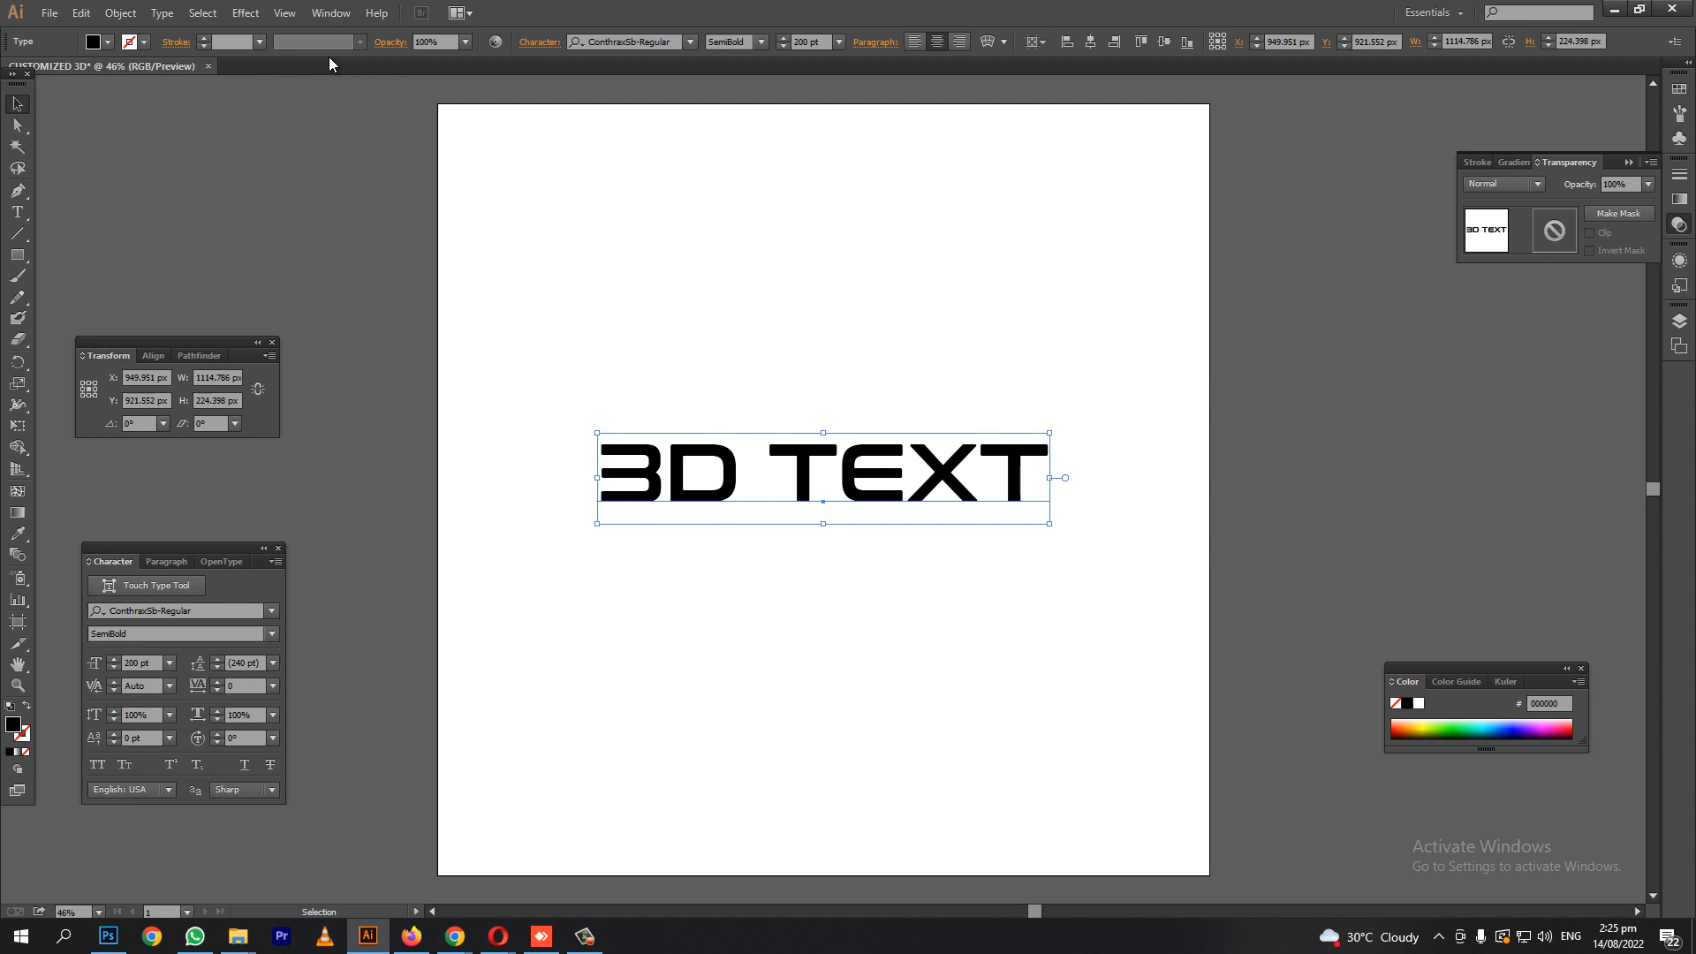
left_click(114, 42)
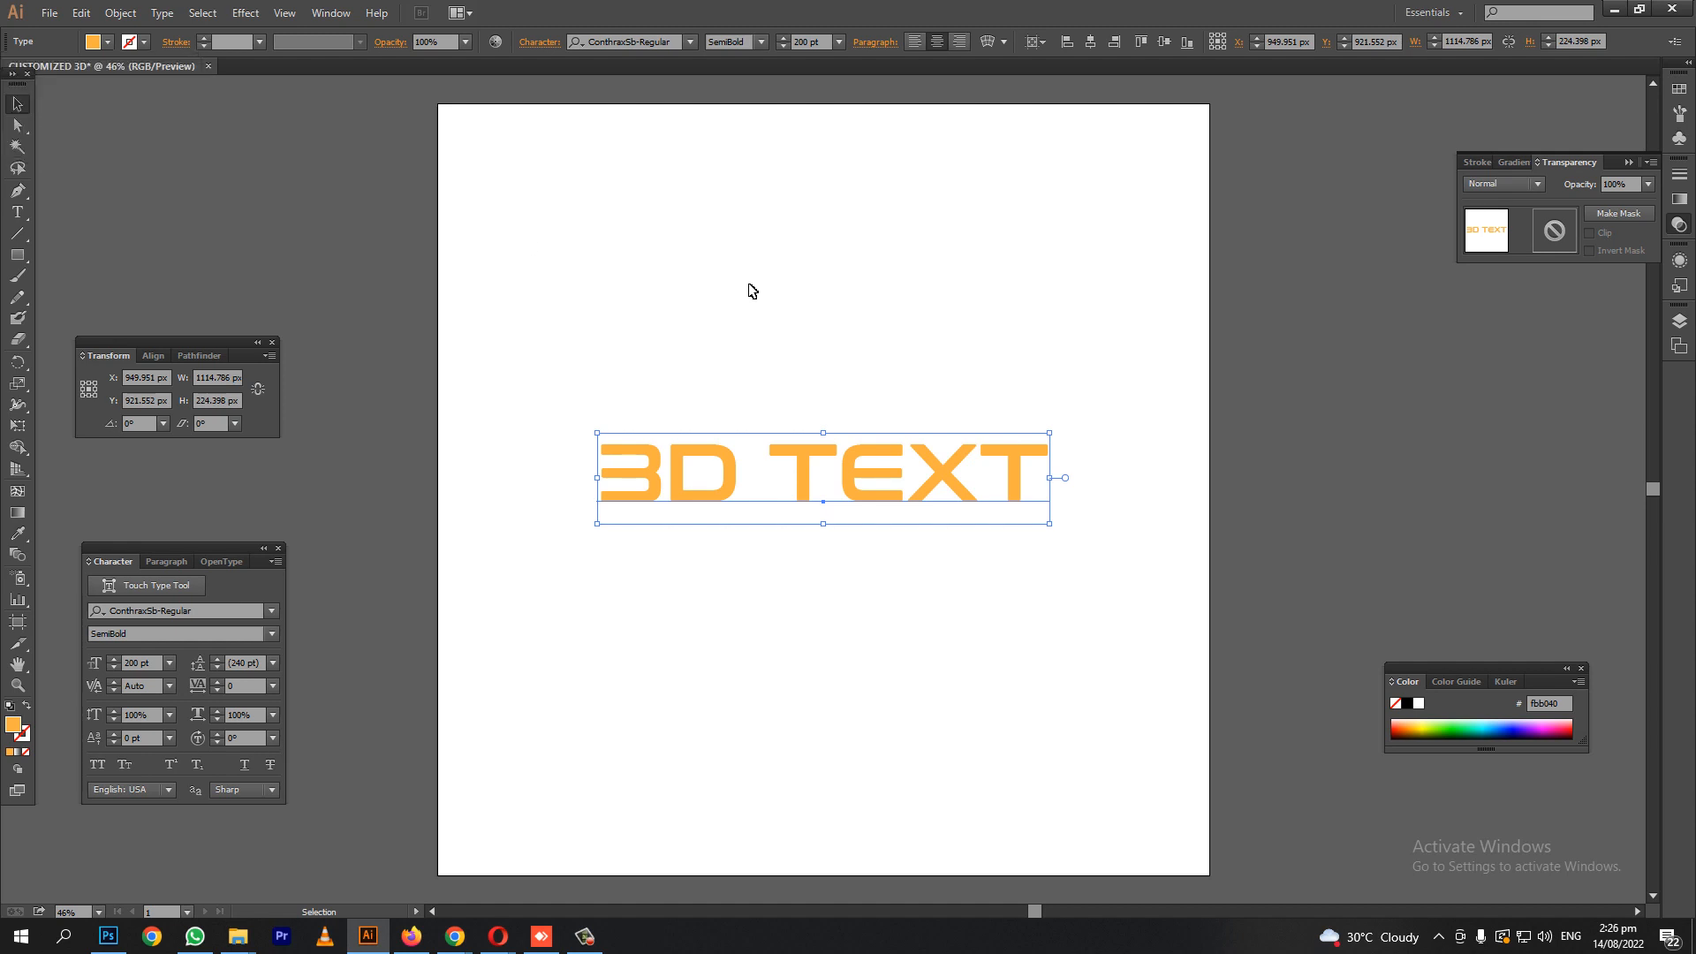
Give the orange text a 1 pt black stroke, then reselect it.
left_click(100, 42)
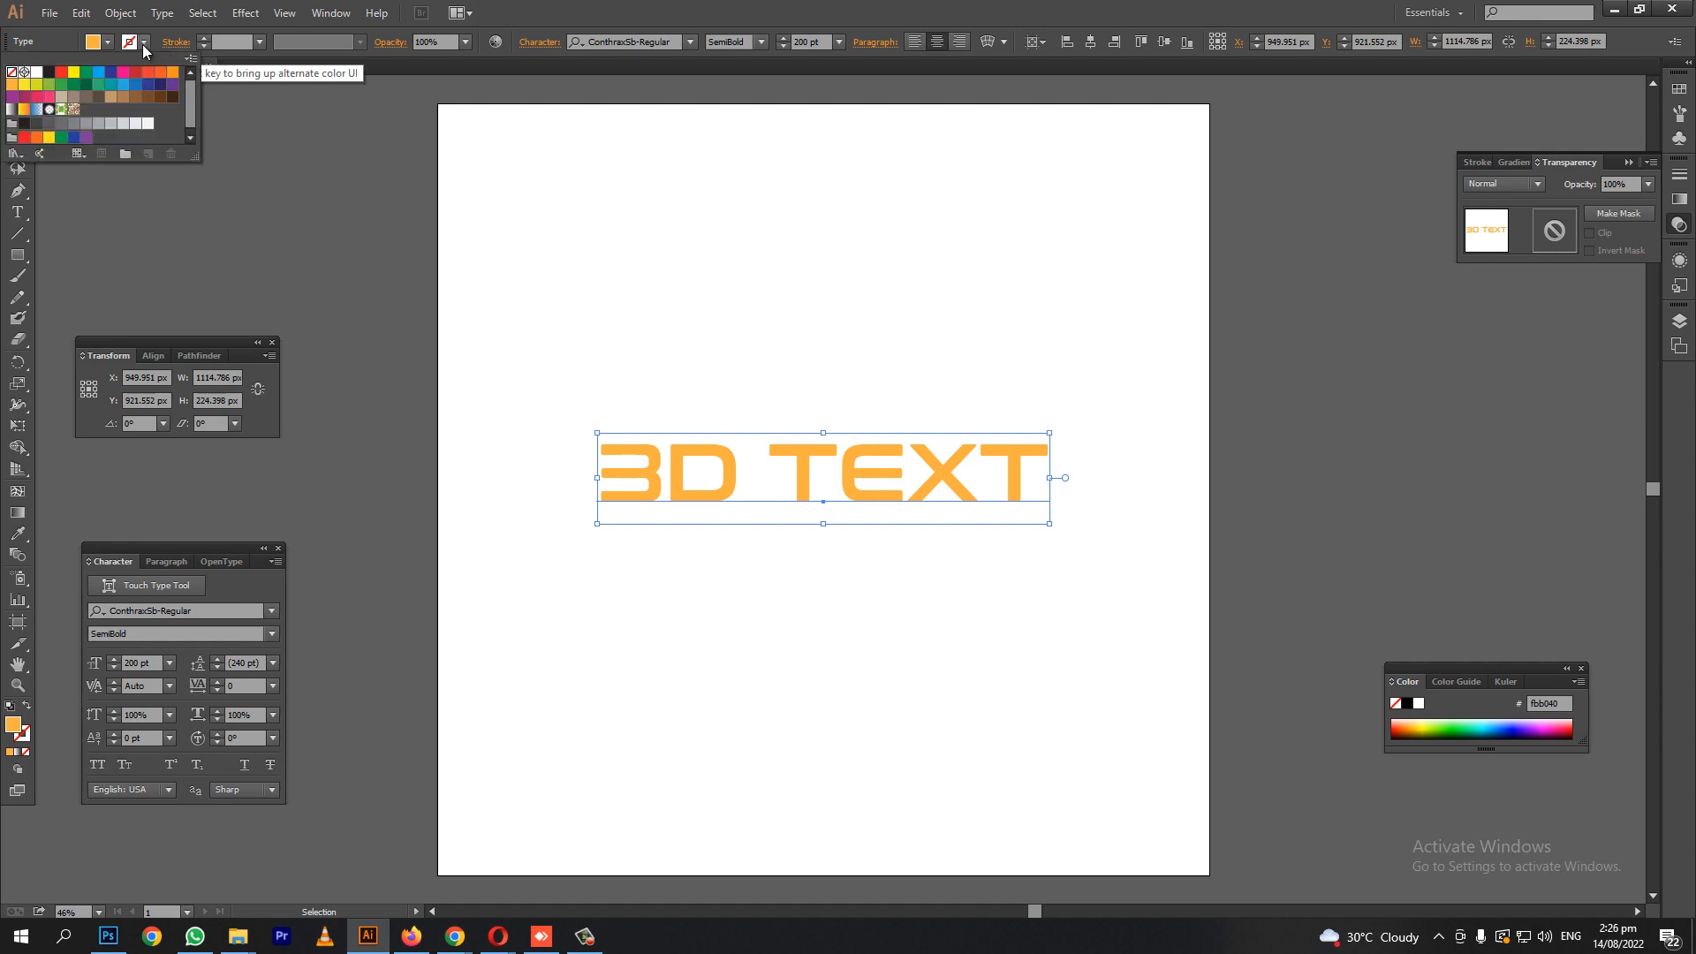
mouse_move(52, 78)
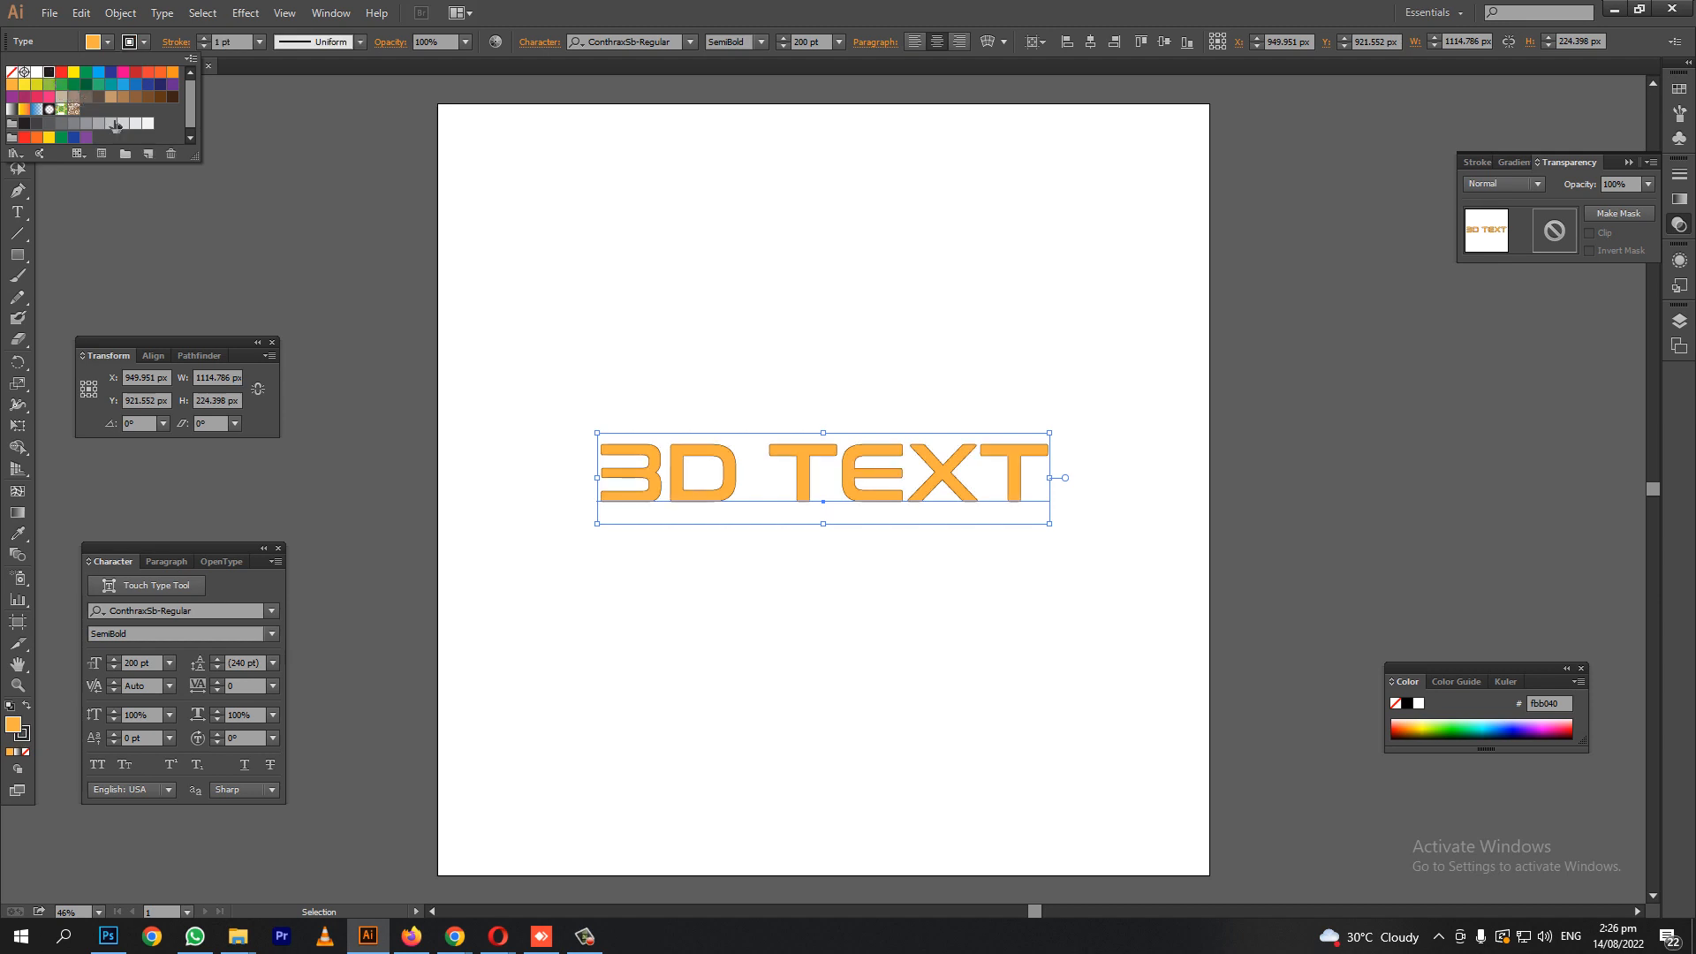
left_click(348, 260)
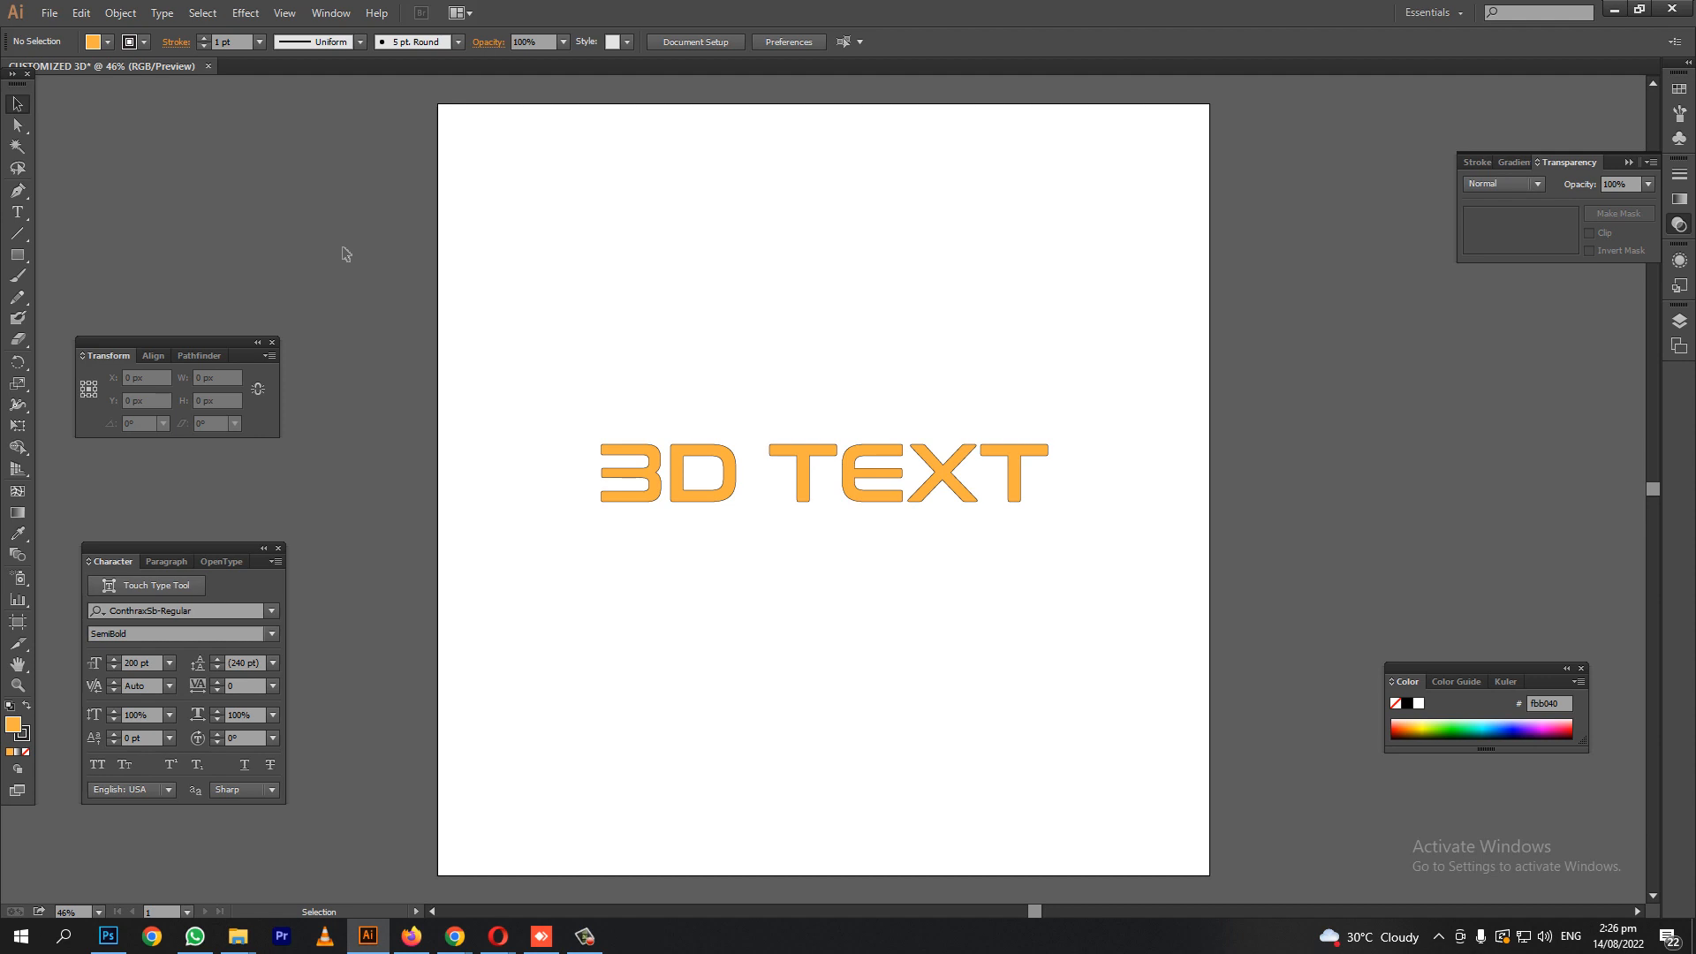
left_click(823, 476)
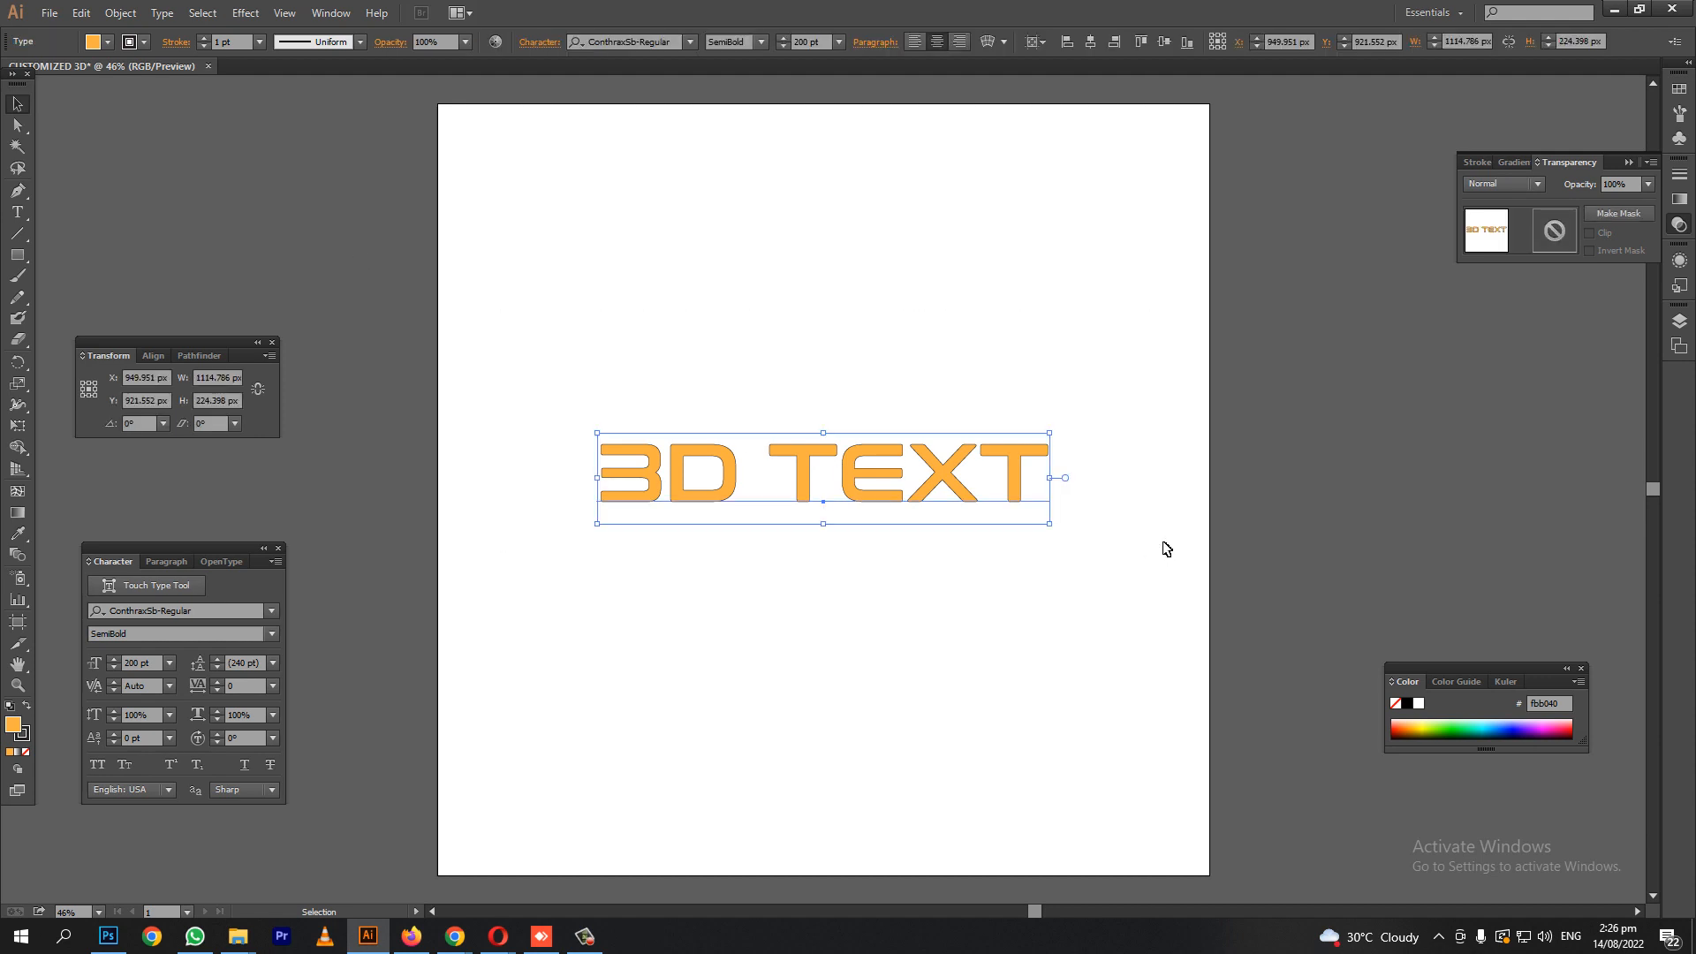
Open Effect > Distort & Transform > Transform for the selected text.
left_click(245, 11)
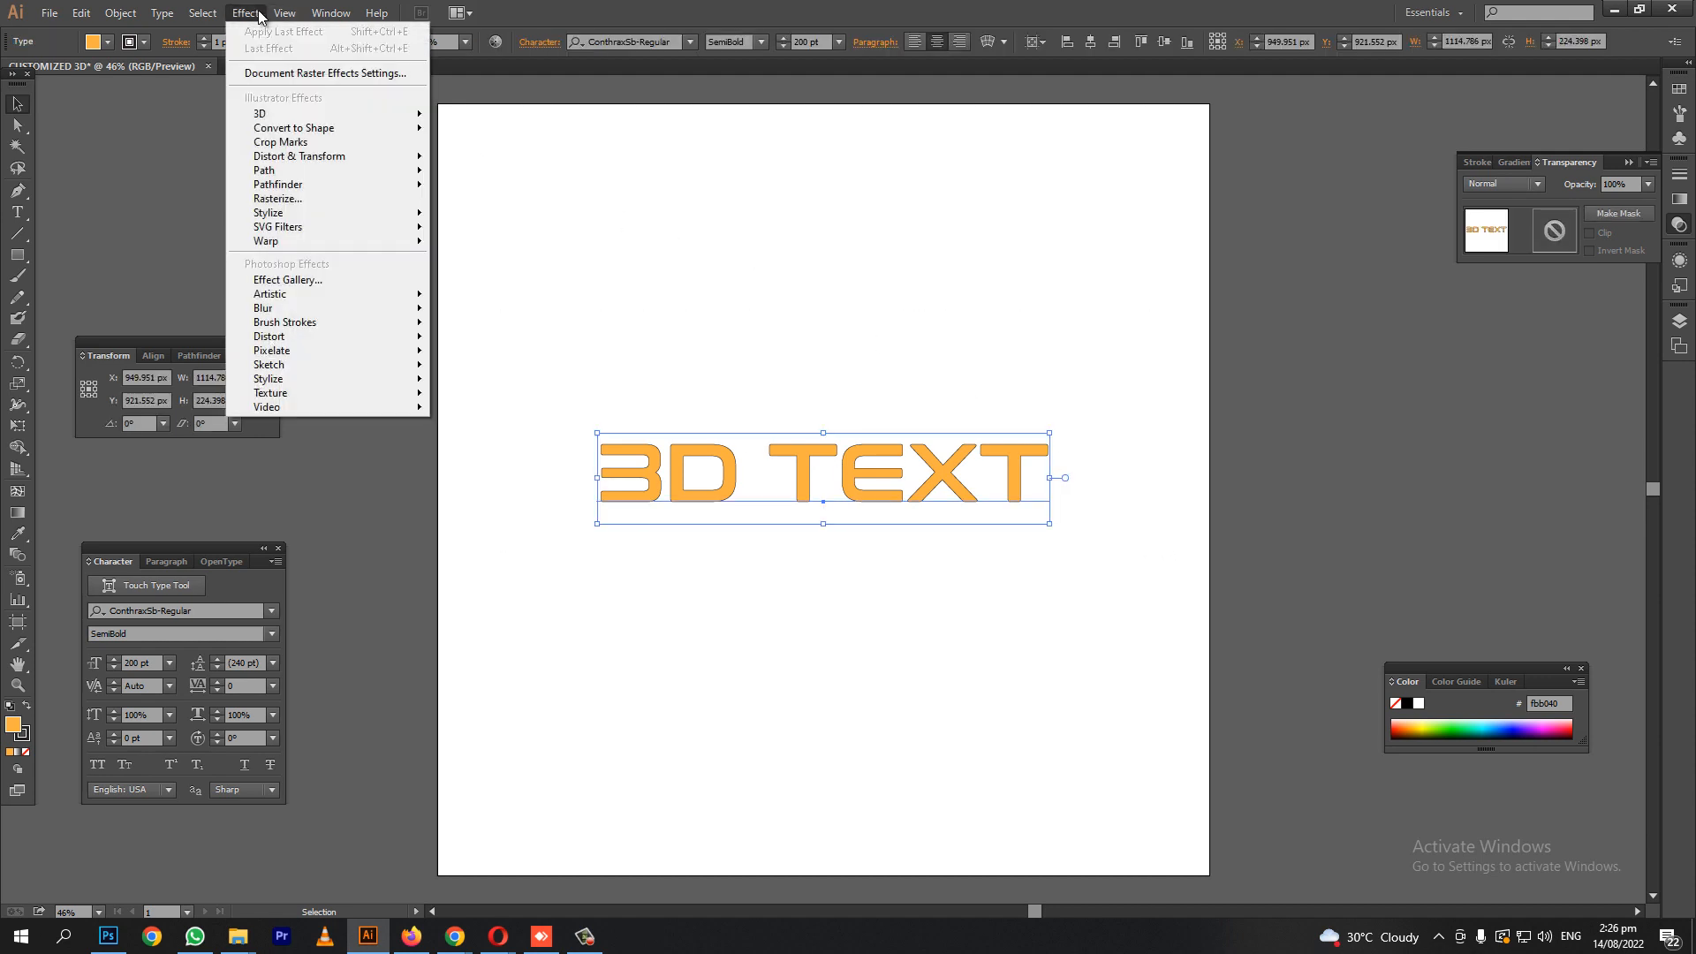
mouse_move(293, 97)
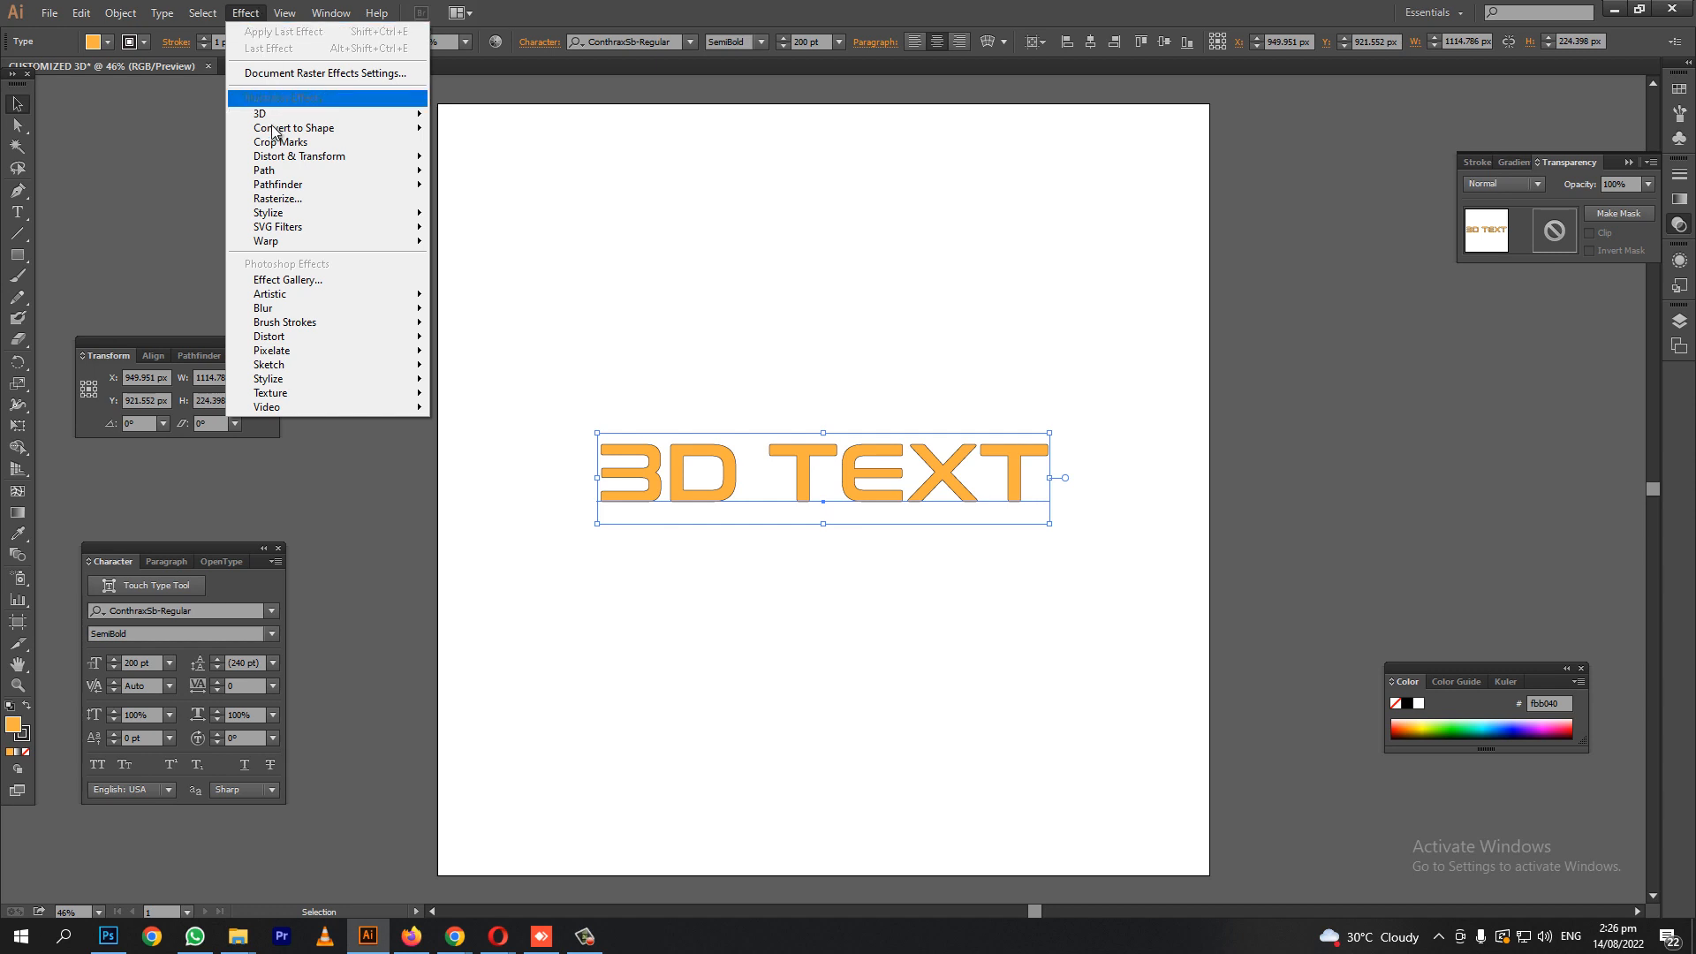
mouse_move(298, 156)
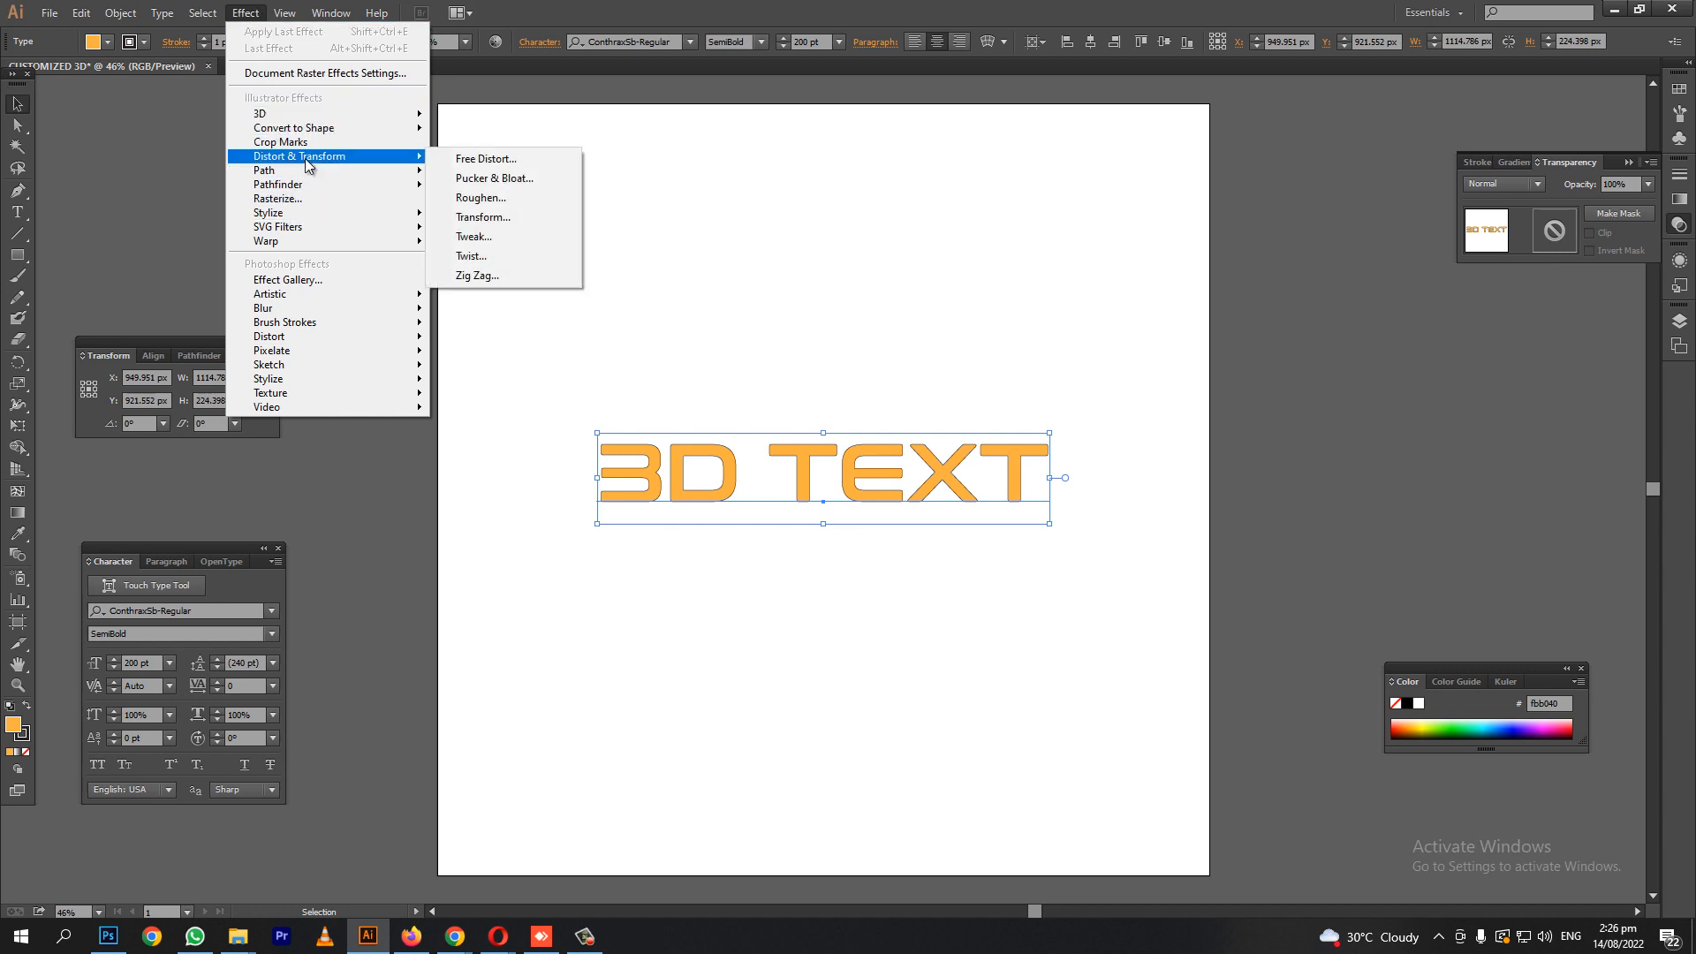
left_click(482, 217)
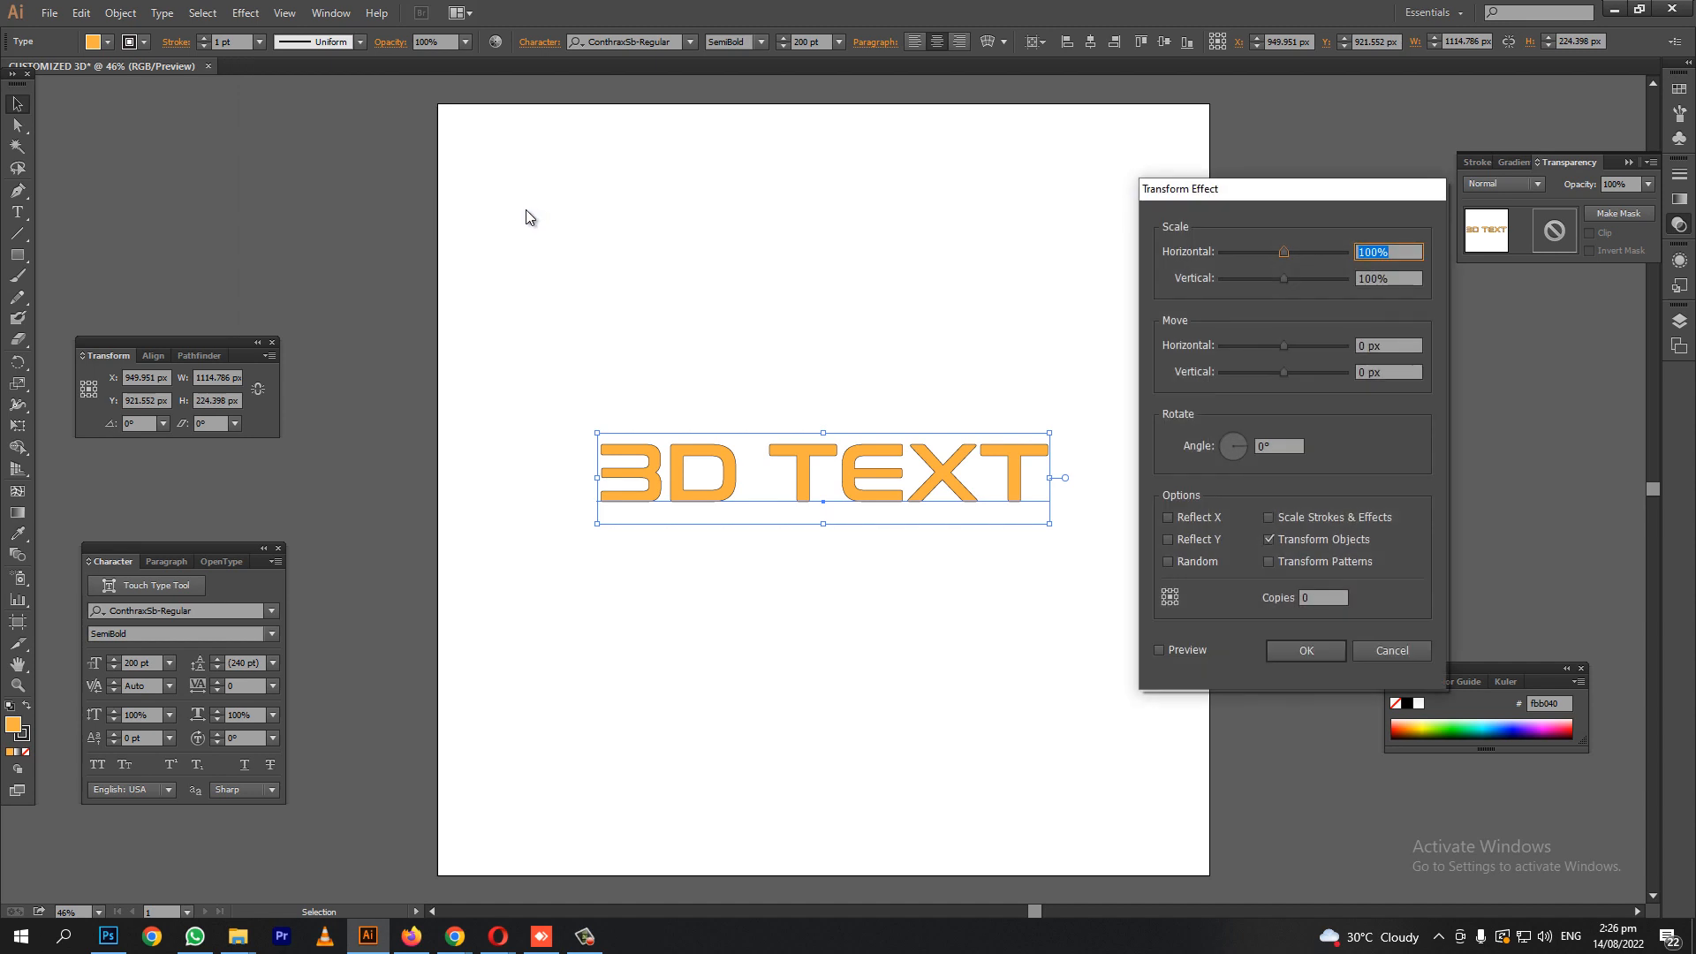
Apply Transform with Preview, 0.1 px horizontal and vertical moves, and 200 copies.
left_click(1158, 650)
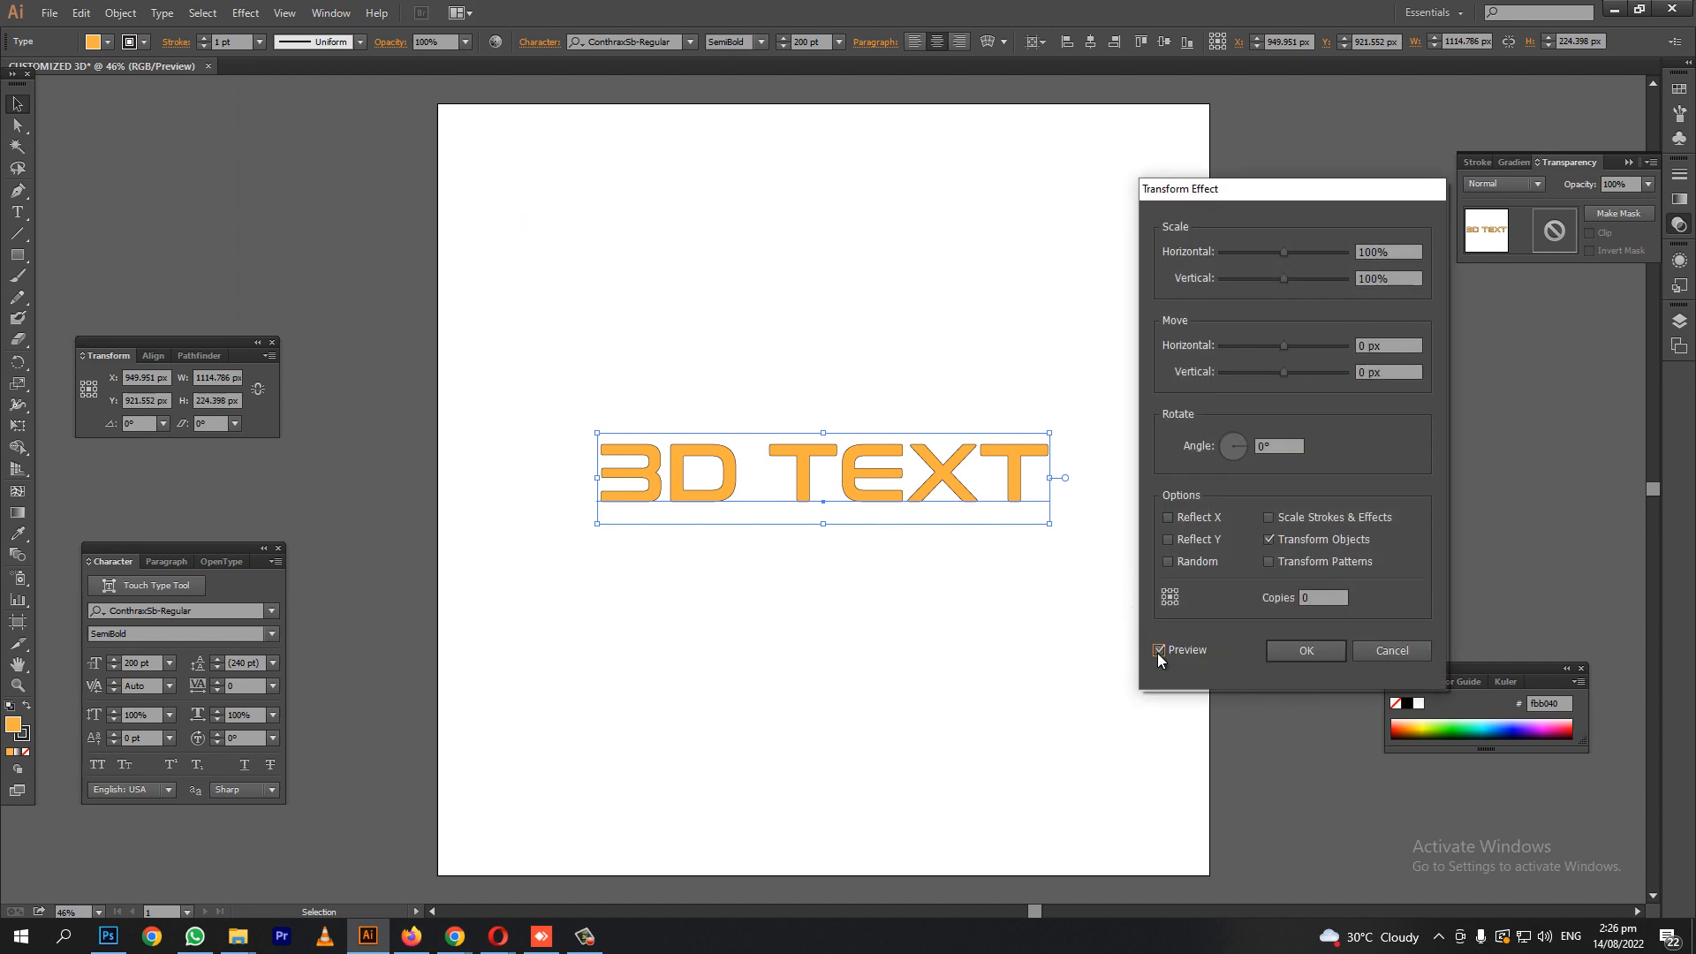
left_click(1388, 371)
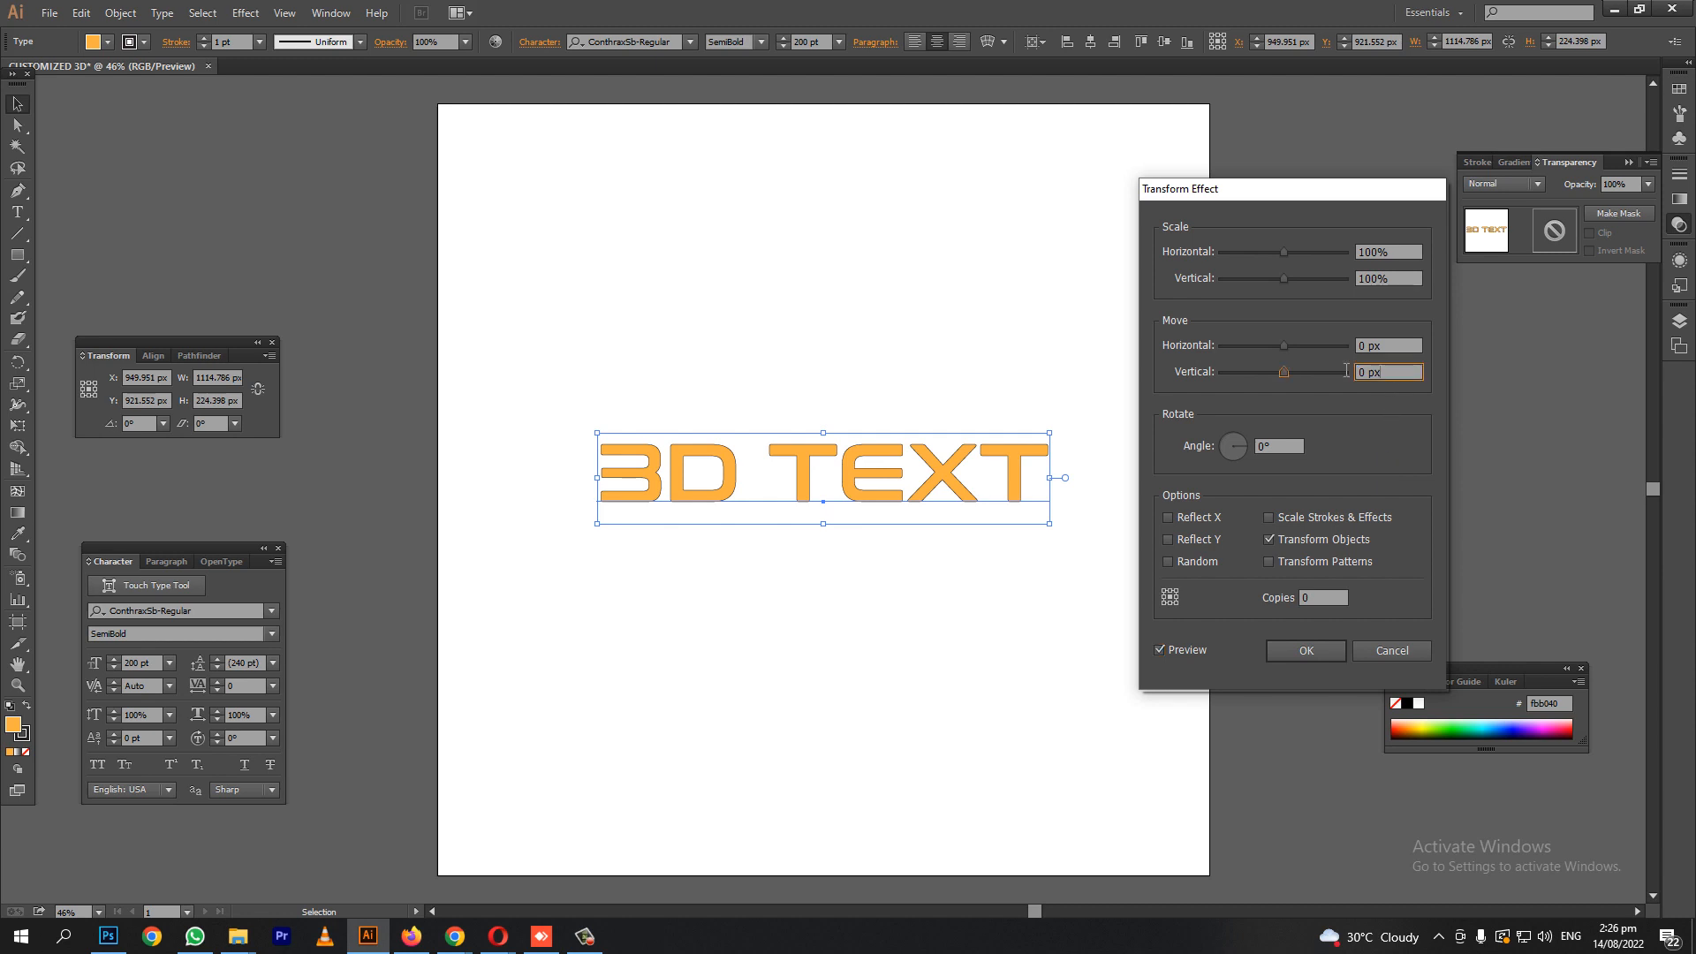
triple_click(1387, 371)
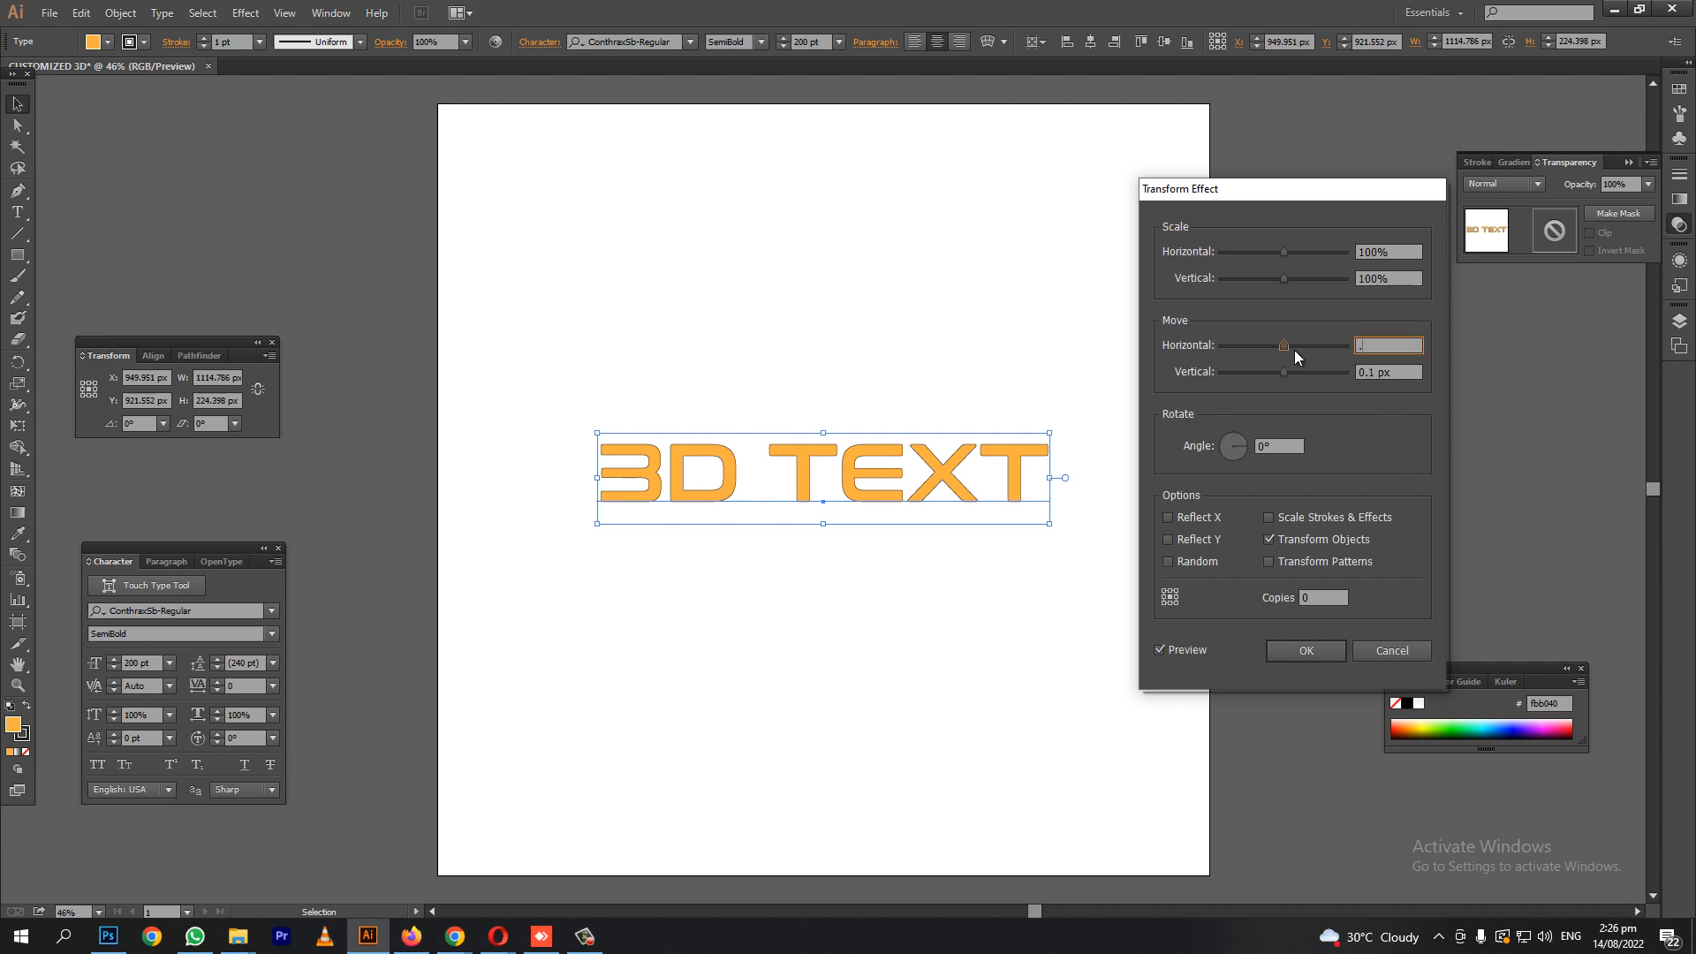
type(".1 px")
left_click(1324, 598)
type("100")
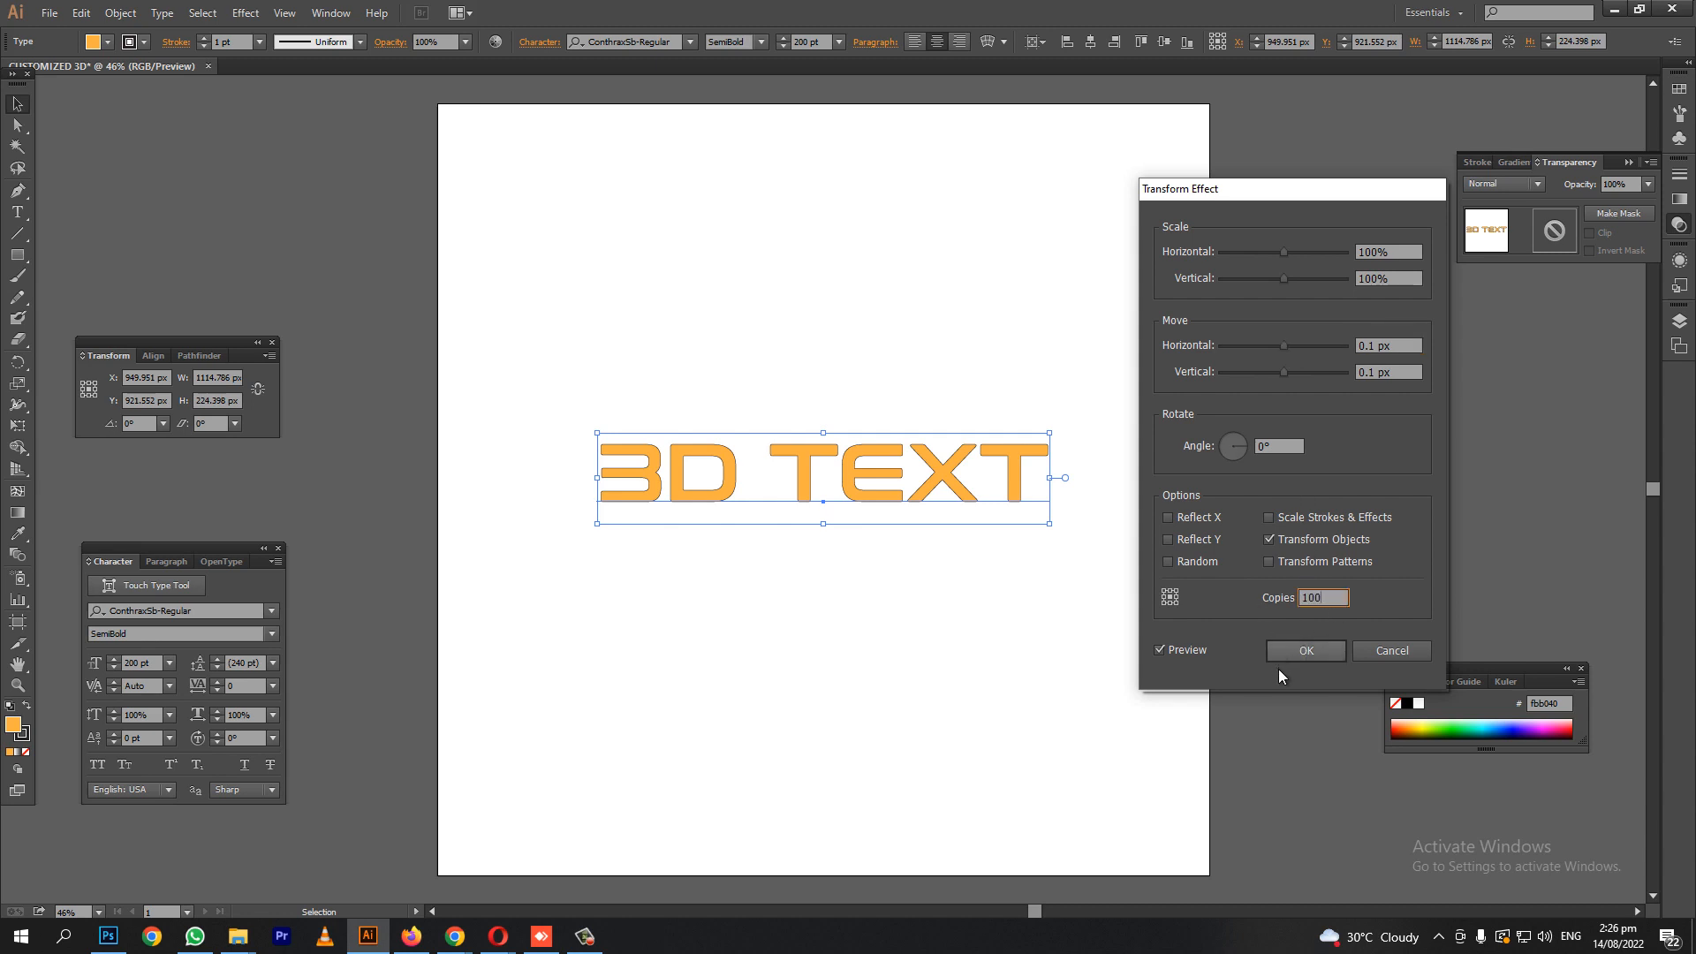
mouse_move(1393, 362)
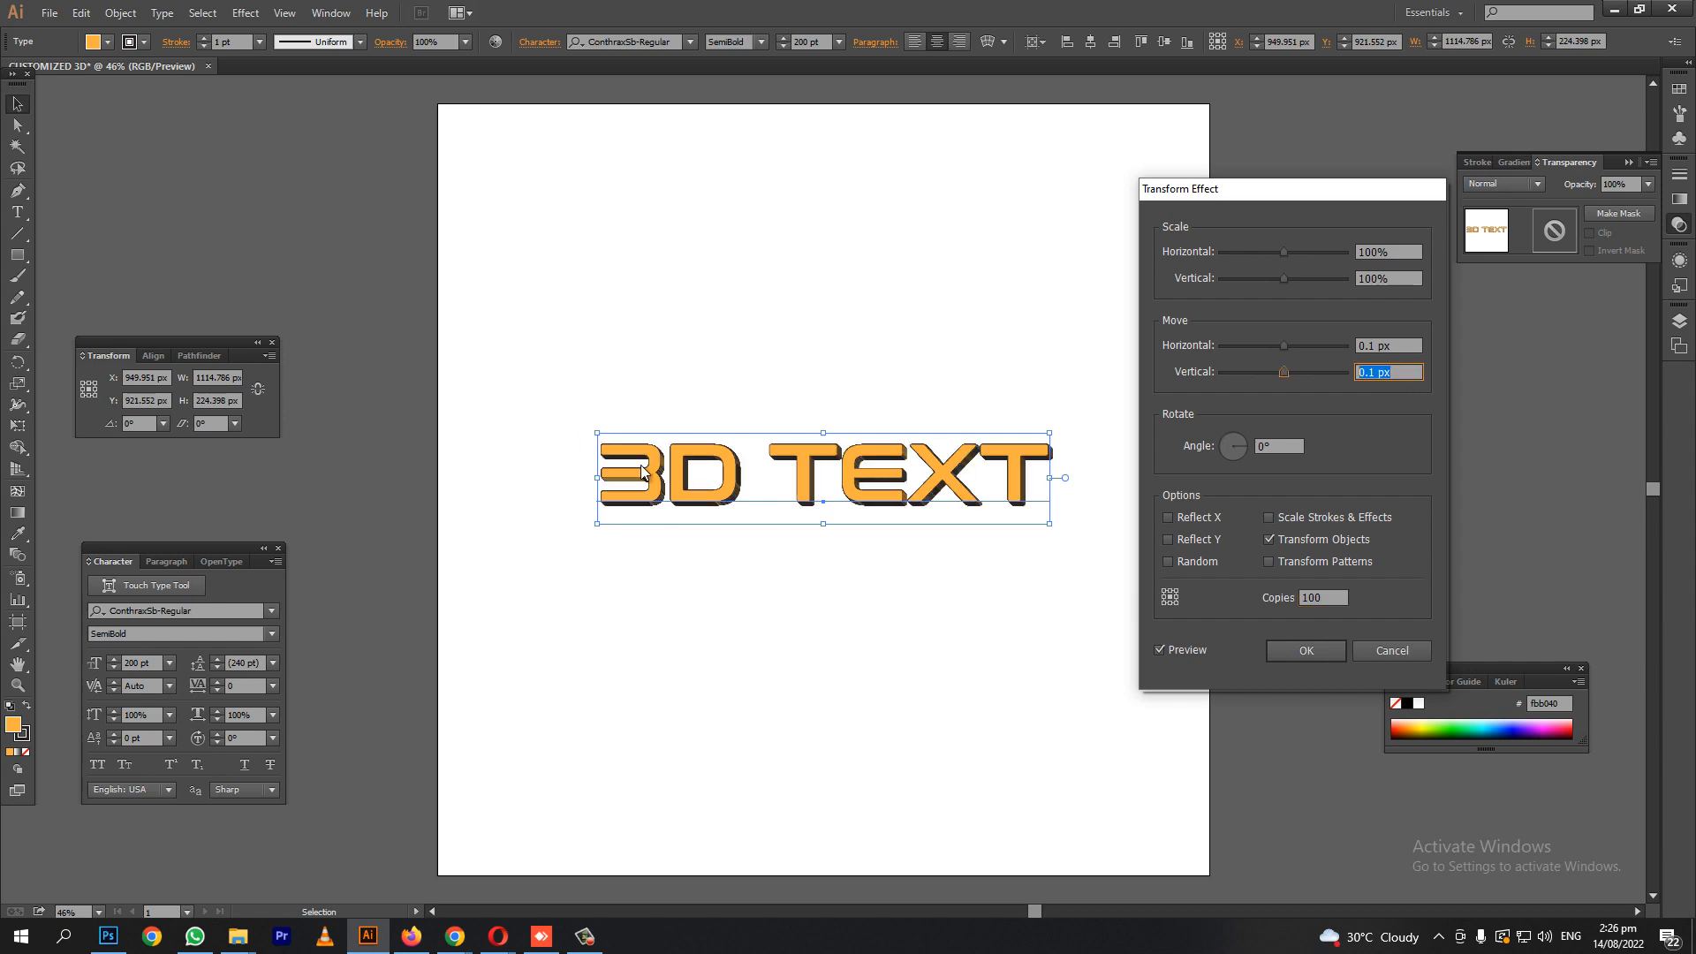
triple_click(1321, 597)
type("200")
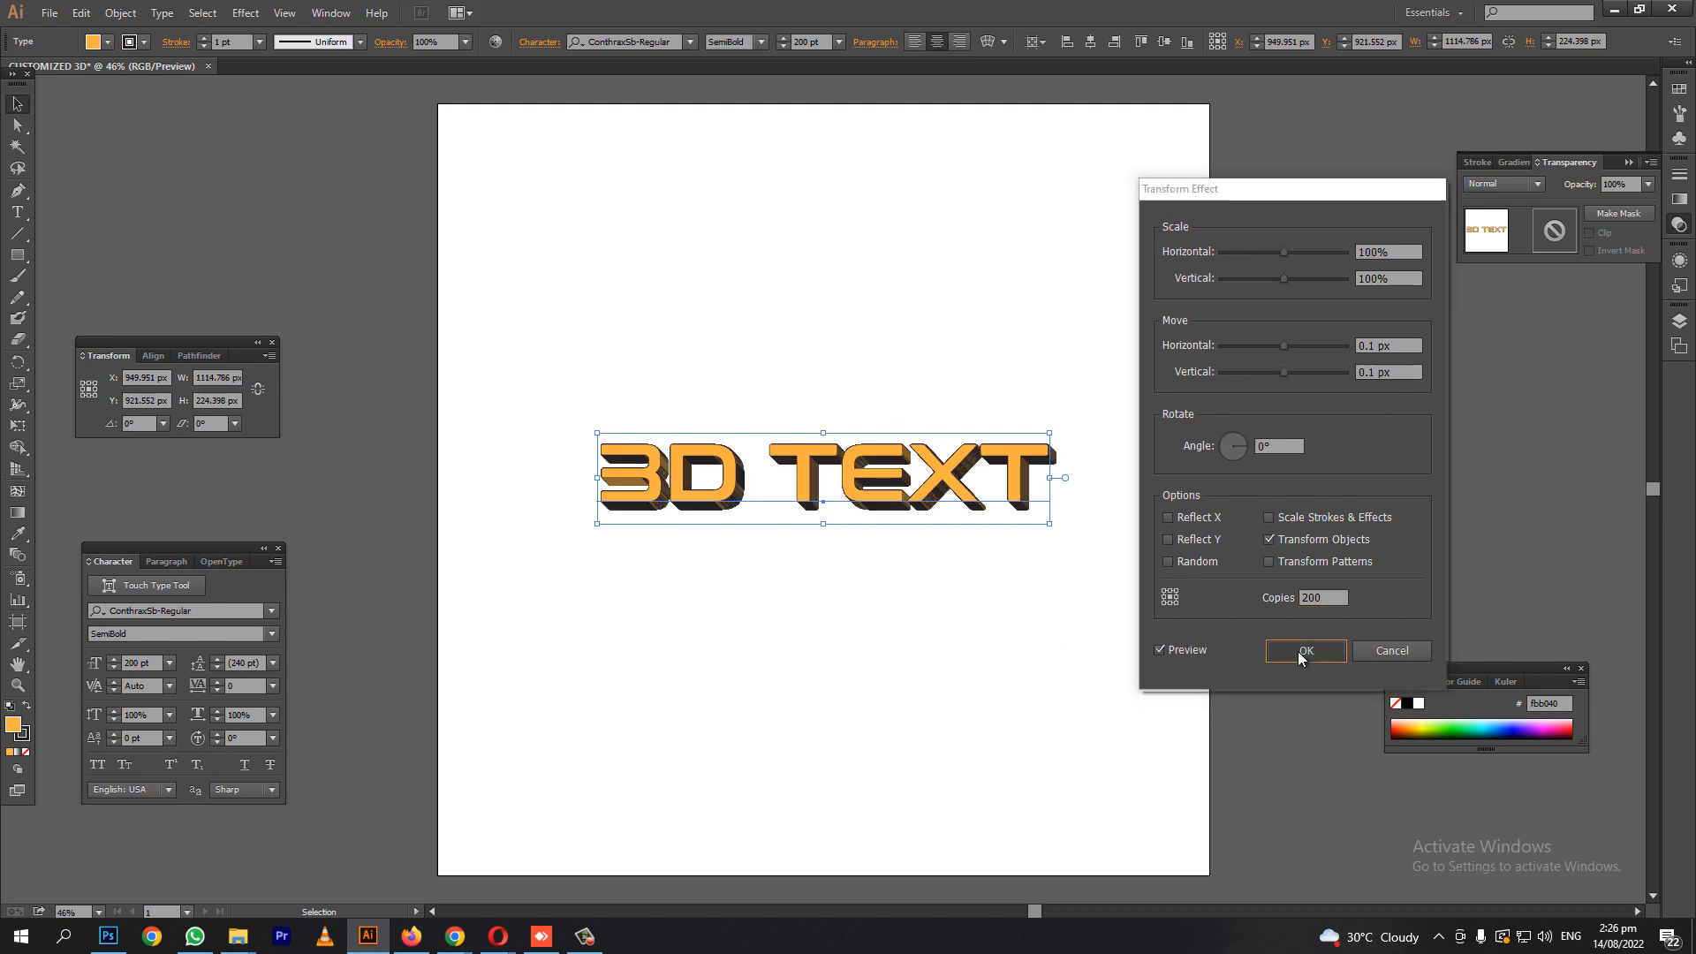
left_click(1304, 650)
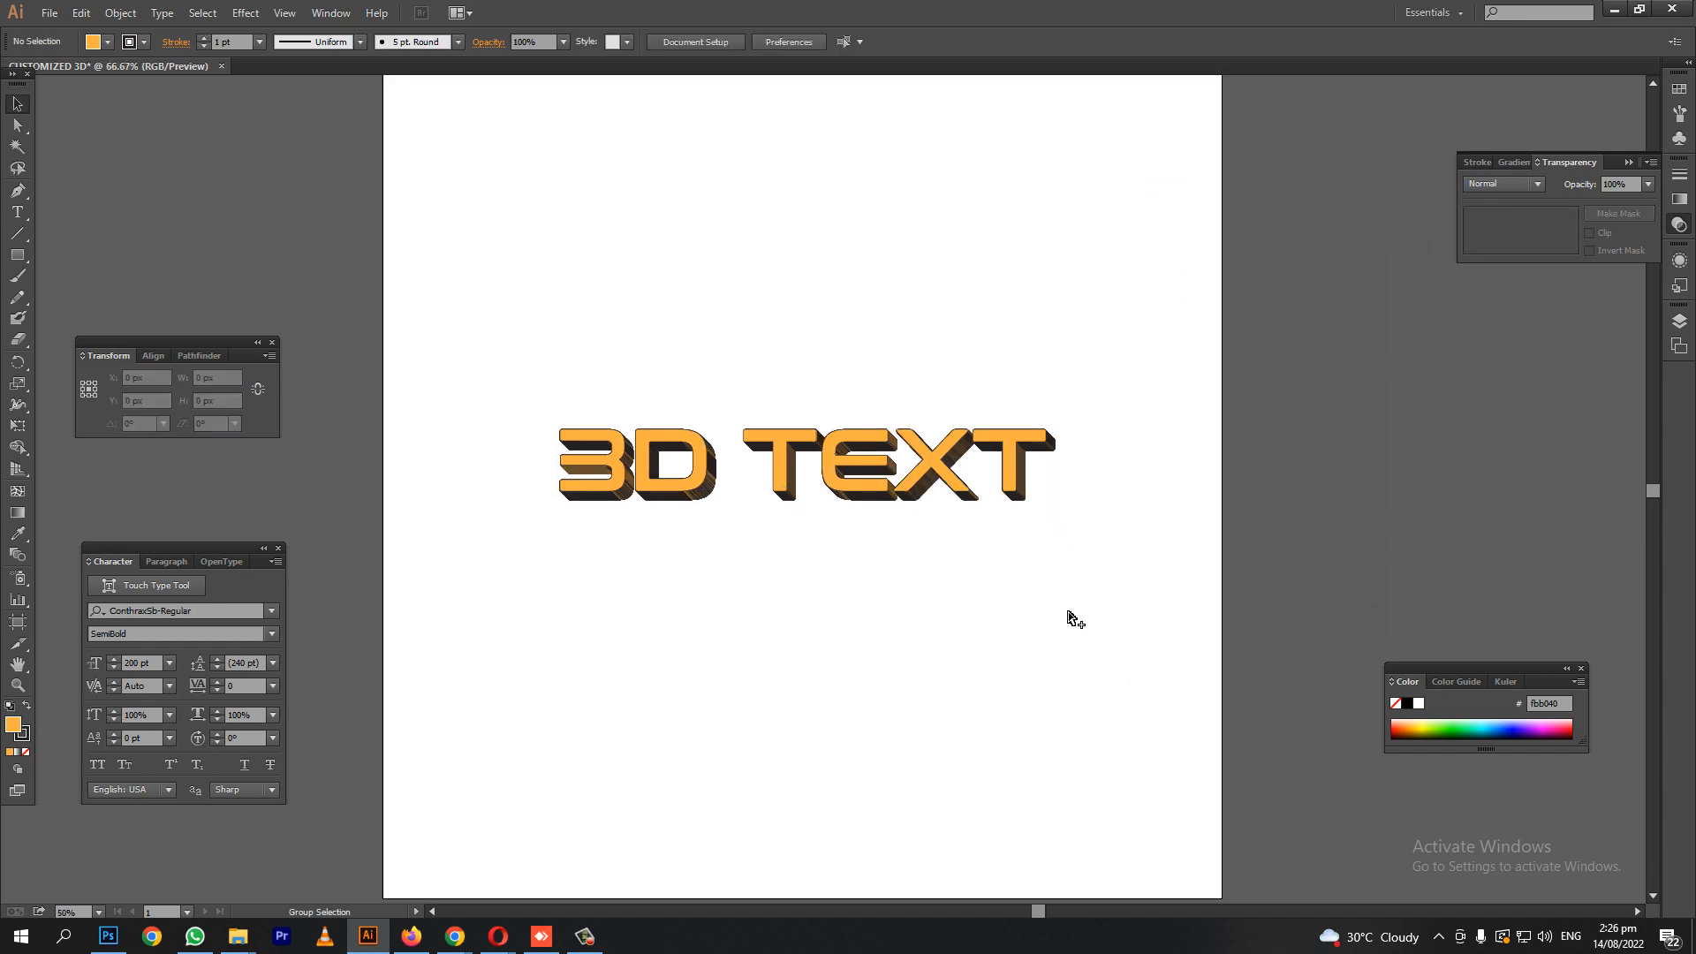
left_click(17, 214)
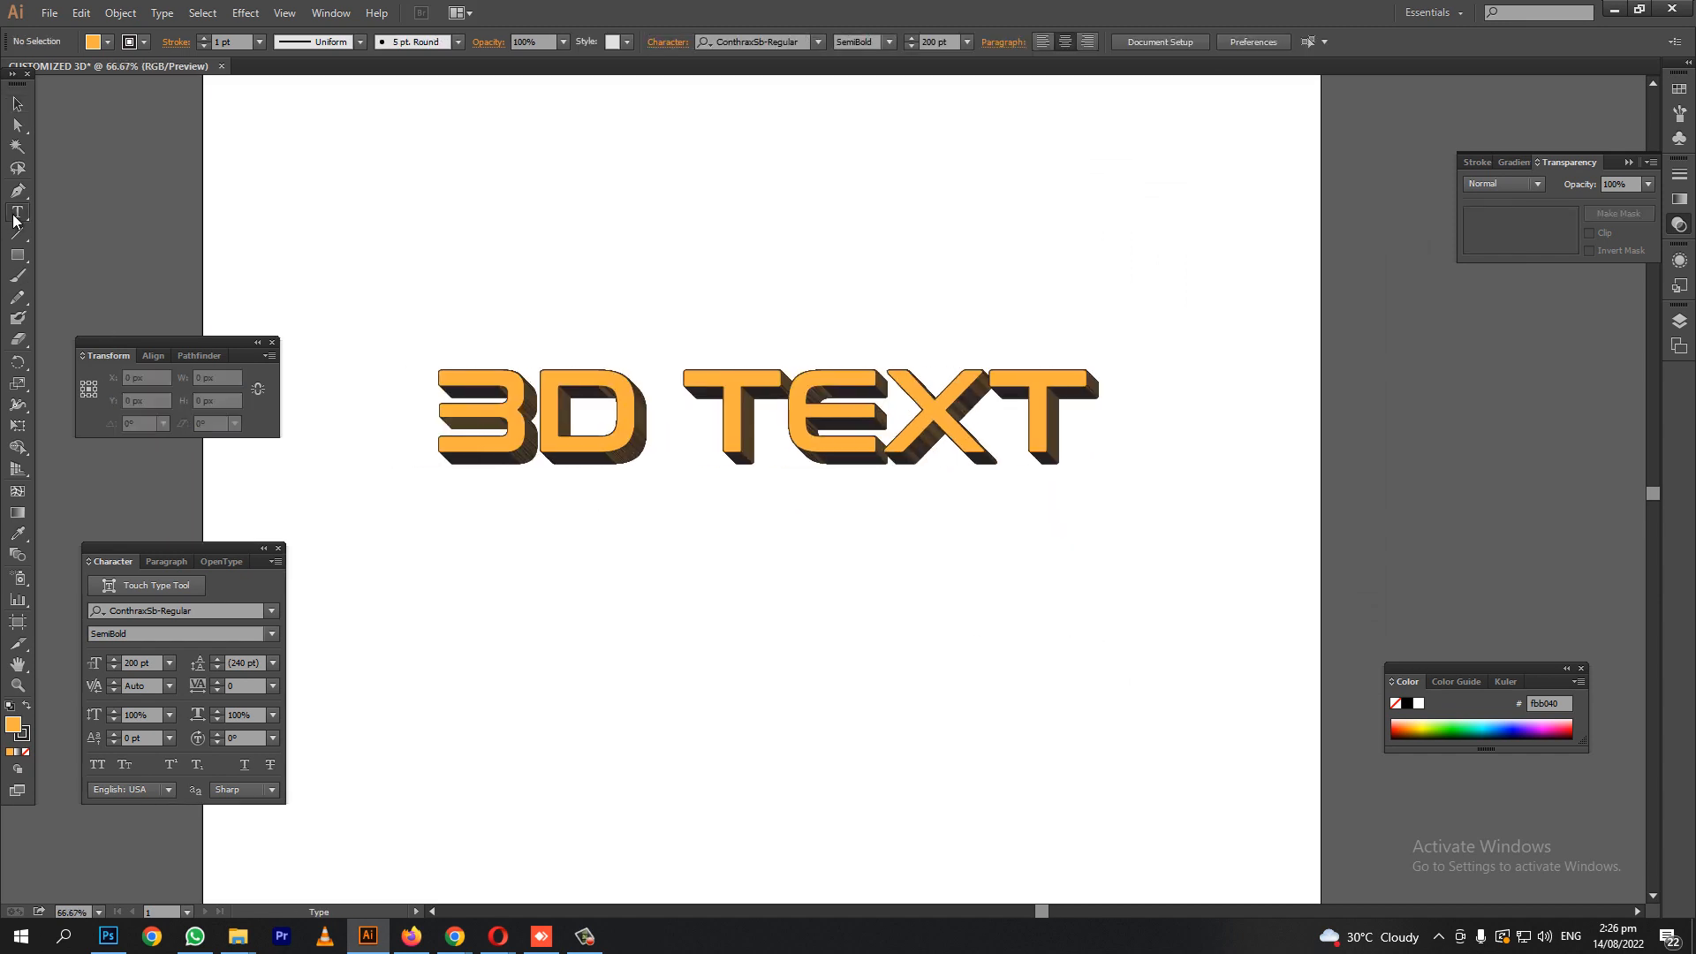